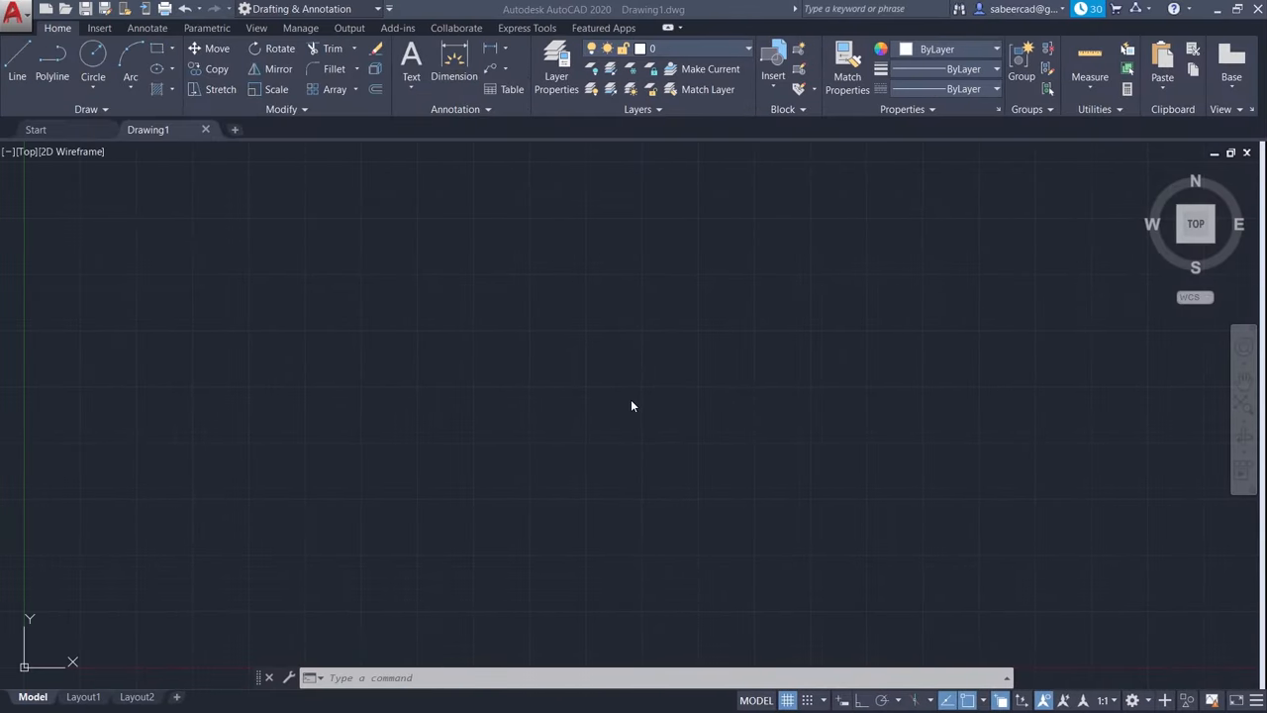
pyautogui.moveTo(182, 315)
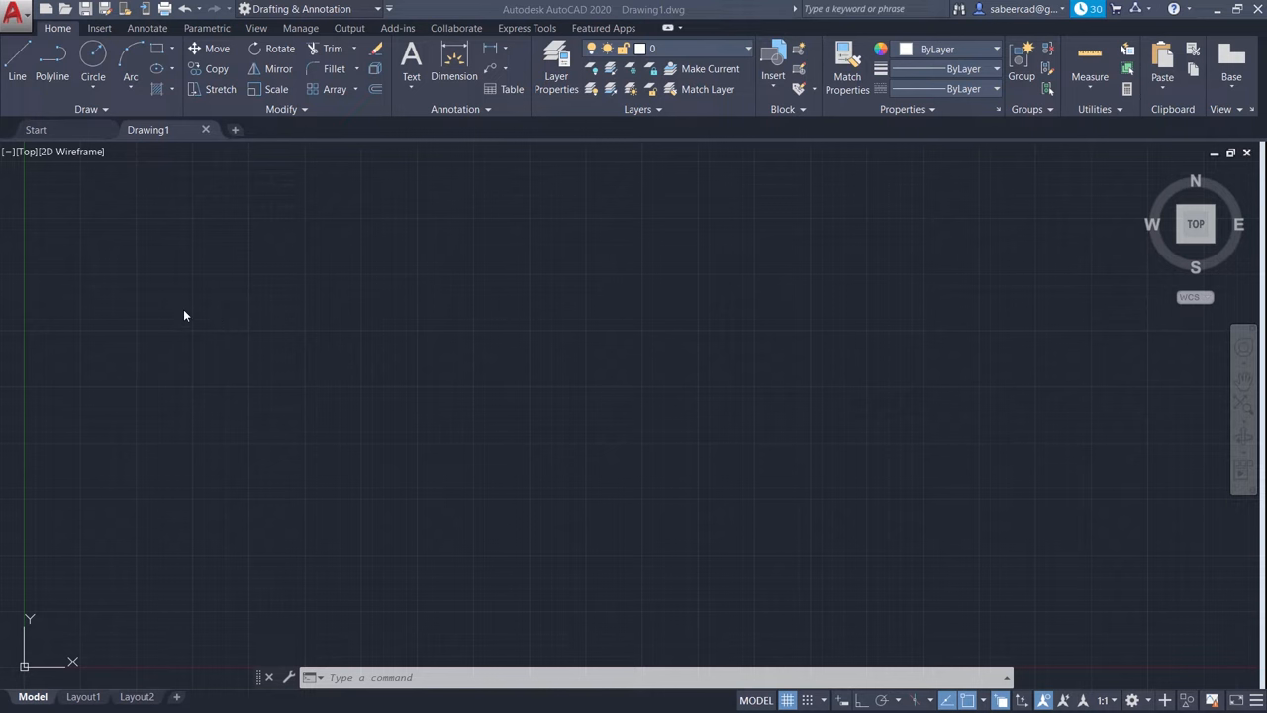
pyautogui.moveTo(229, 364)
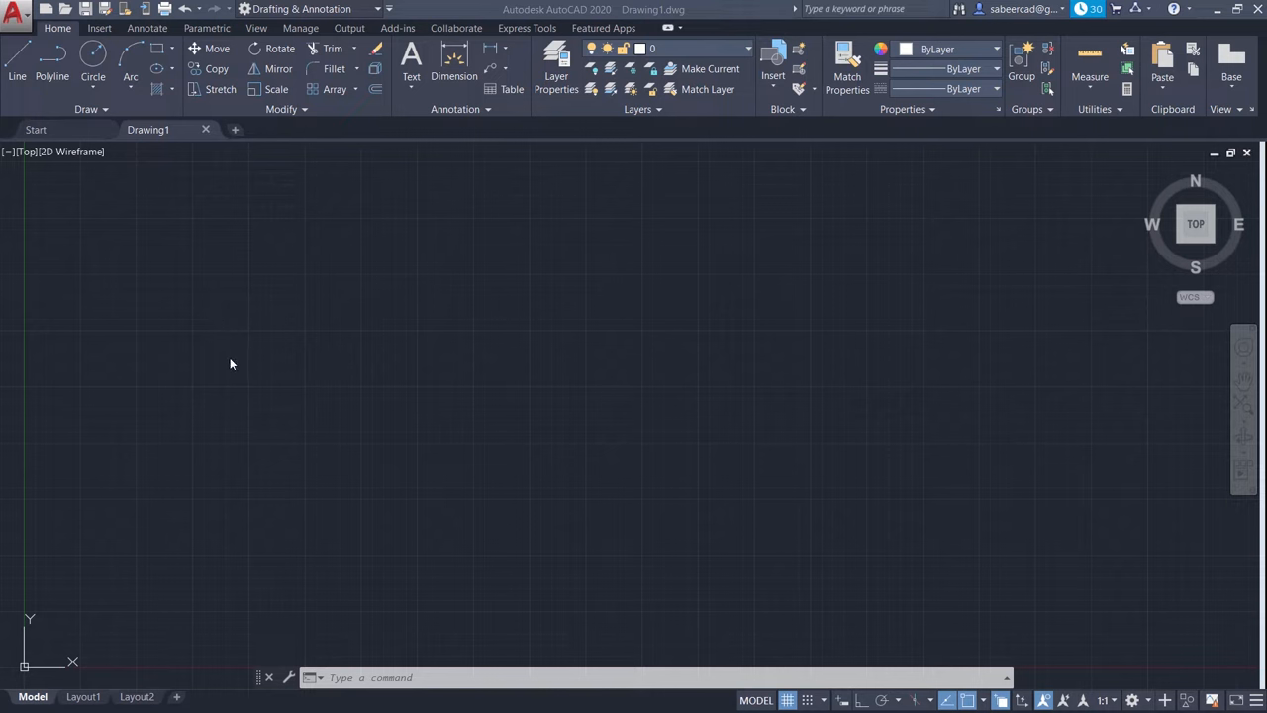
# Draw a slanted straight polyline segment, then a large open arc using the polyline Arc option
pyautogui.click(51, 75)
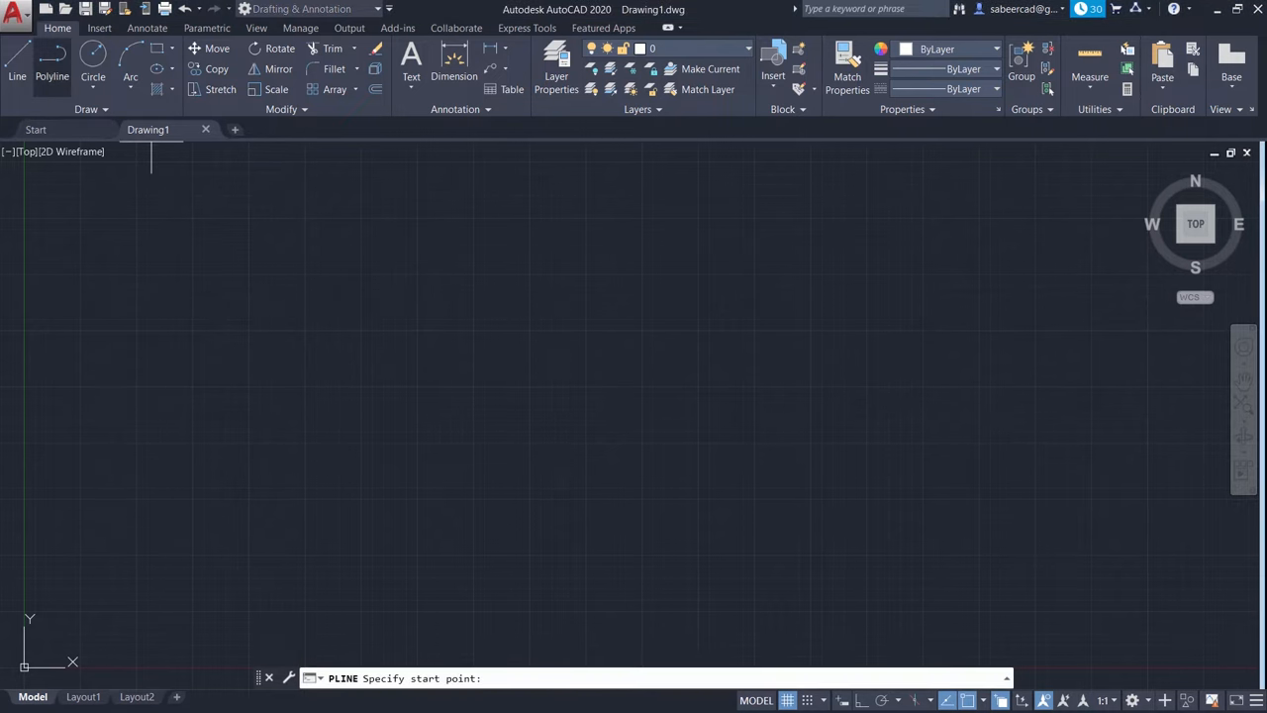
pyautogui.click(75, 471)
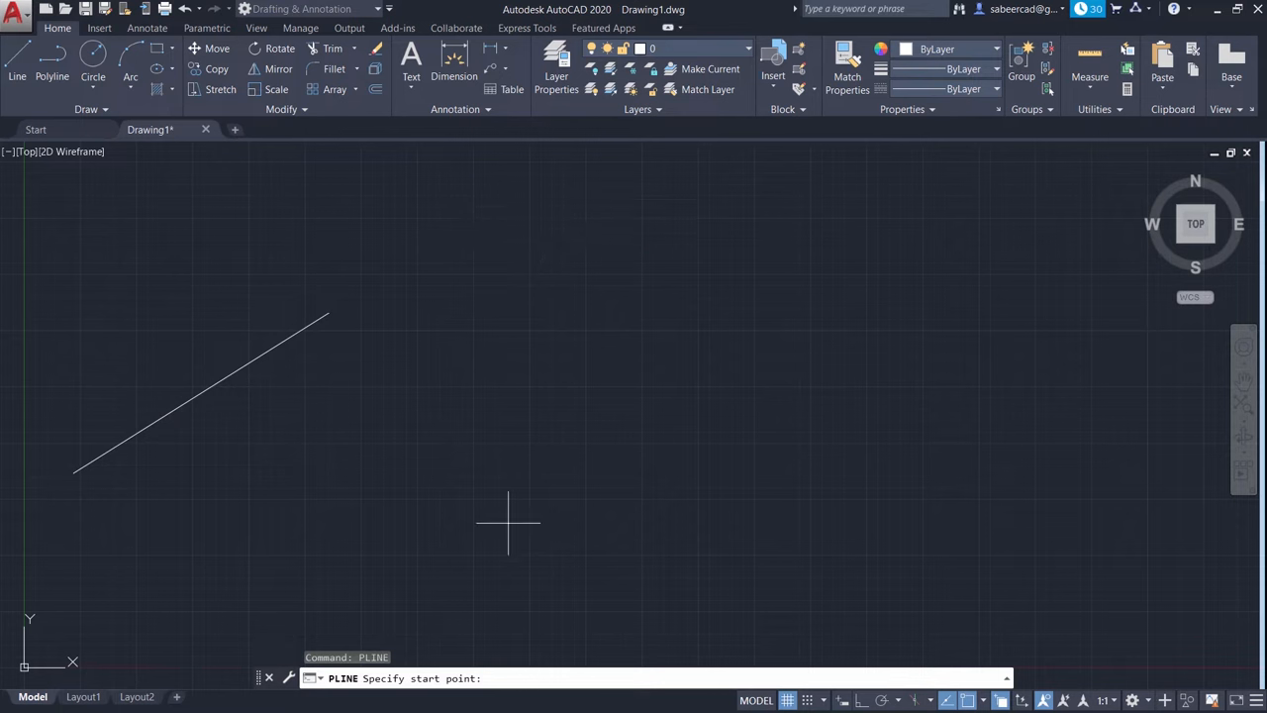
pyautogui.rightClick(507, 518)
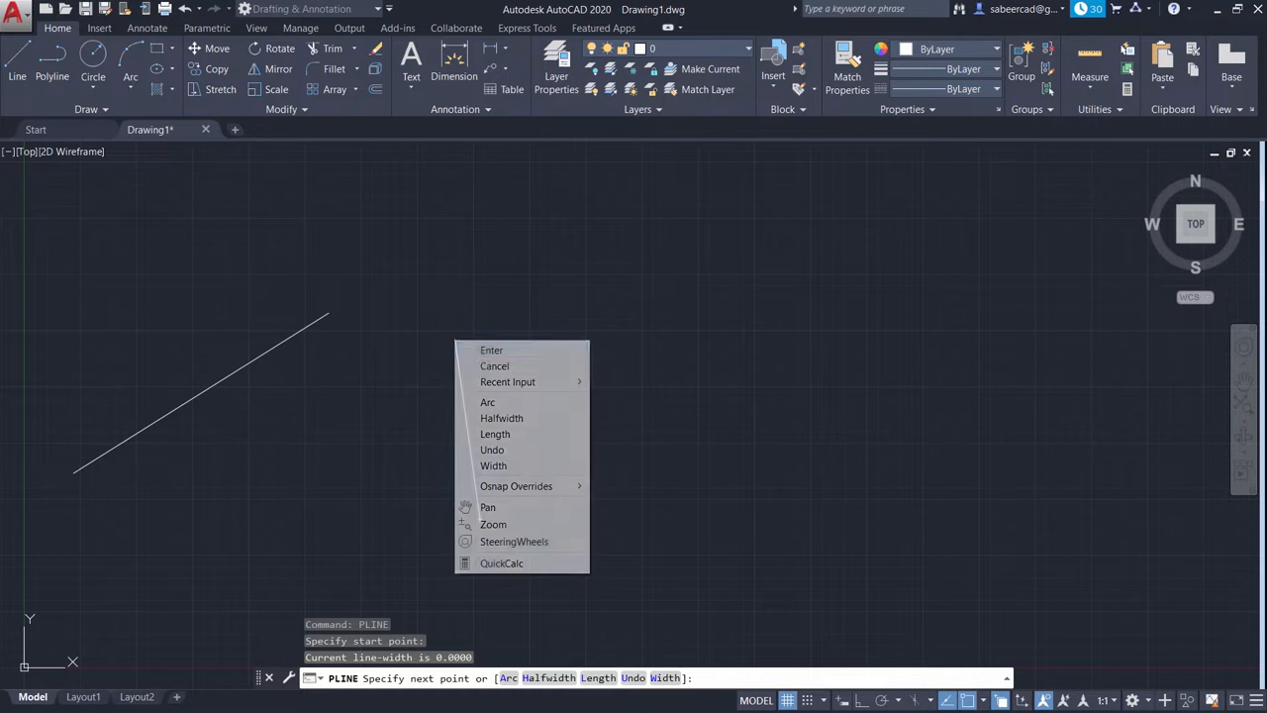
pyautogui.click(487, 402)
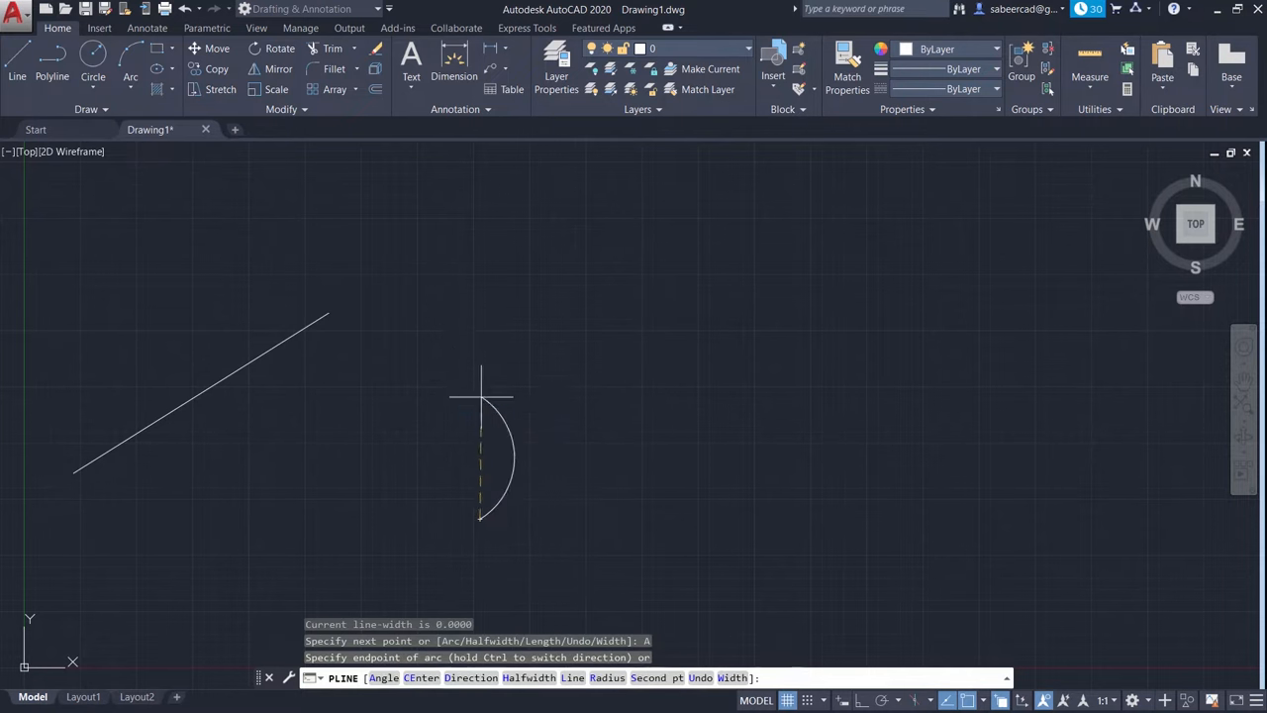
pyautogui.rightClick(479, 396)
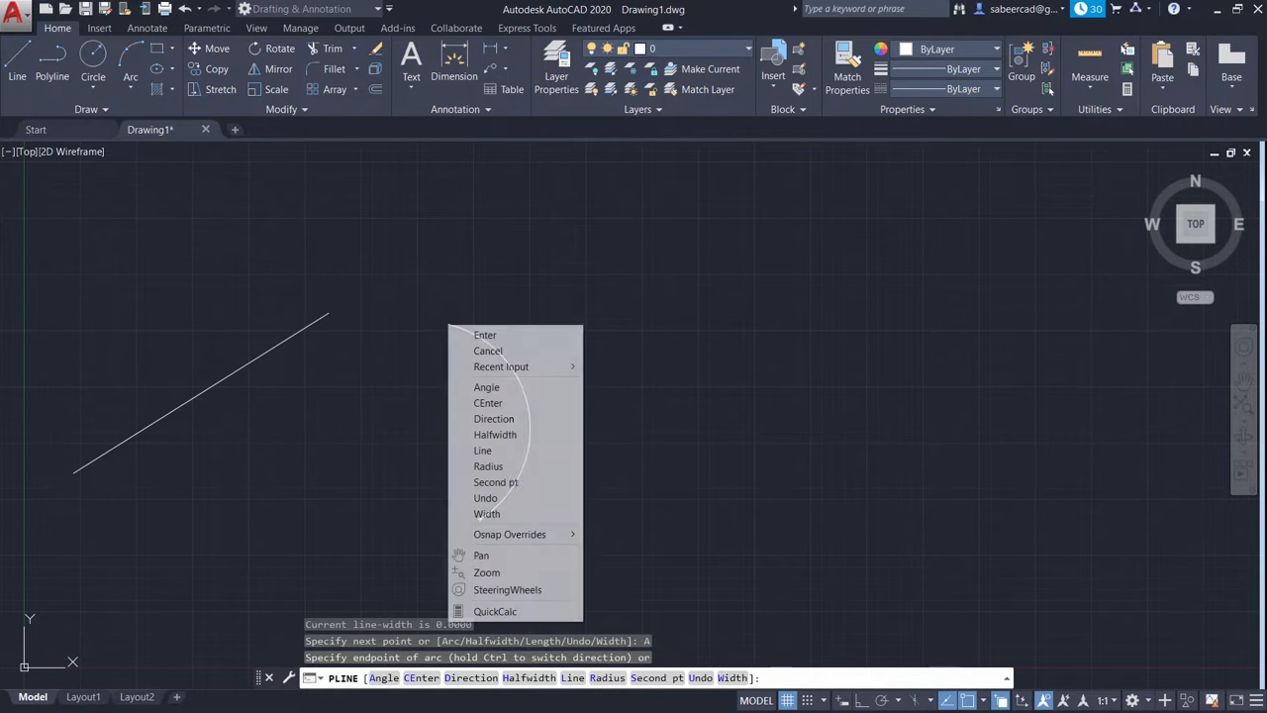
pyautogui.click(495, 483)
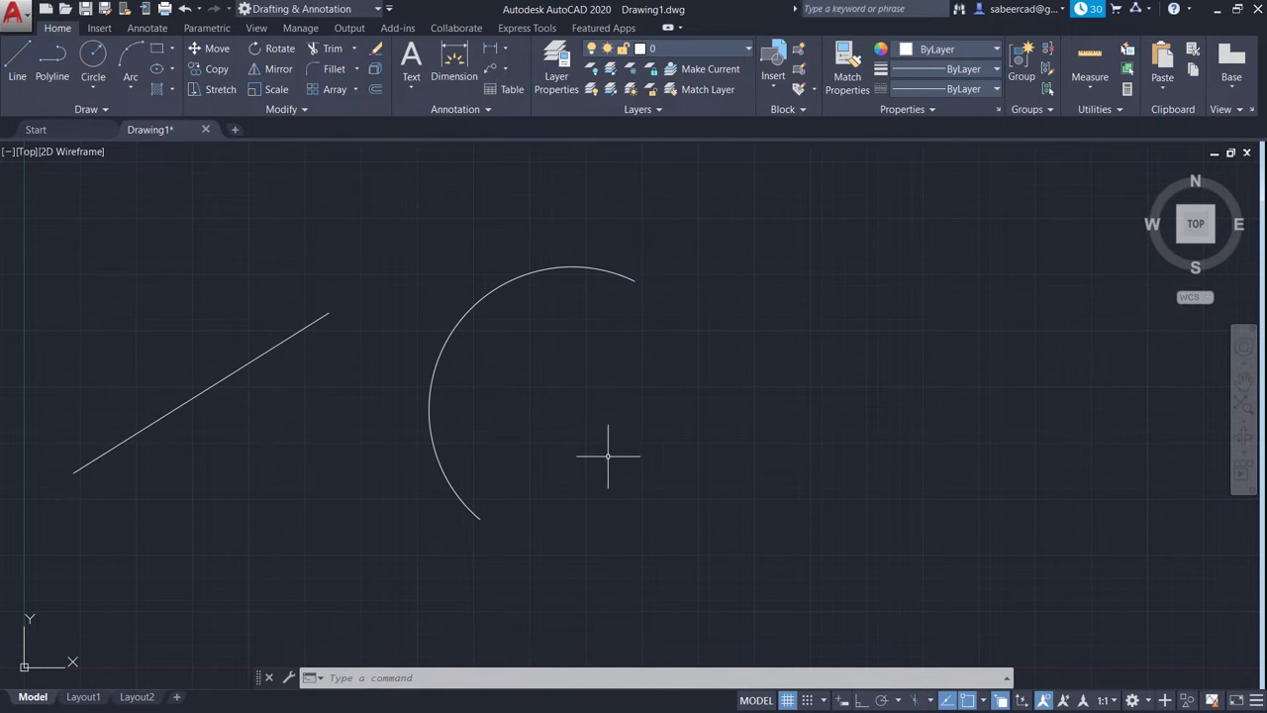
pyautogui.moveTo(530, 404)
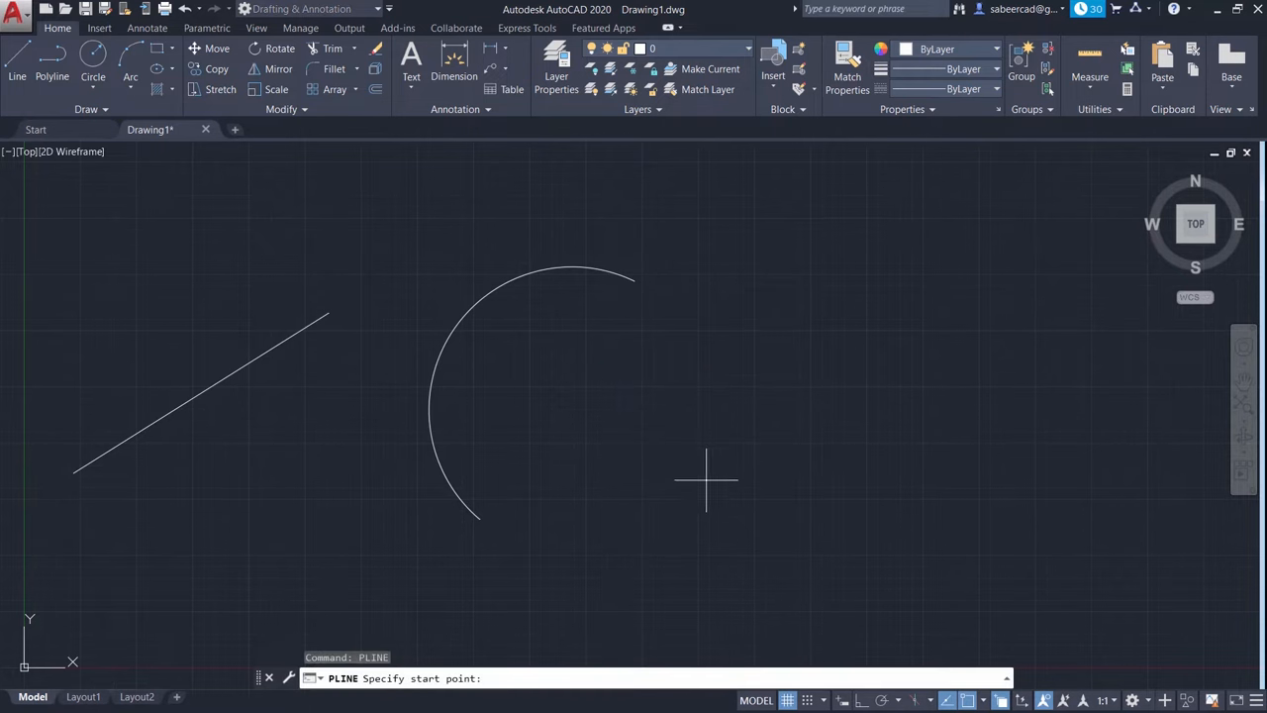
# Draw a zigzag polyline on the right and smooth it into a wavy curve with PEDIT Fit
pyautogui.click(671, 463)
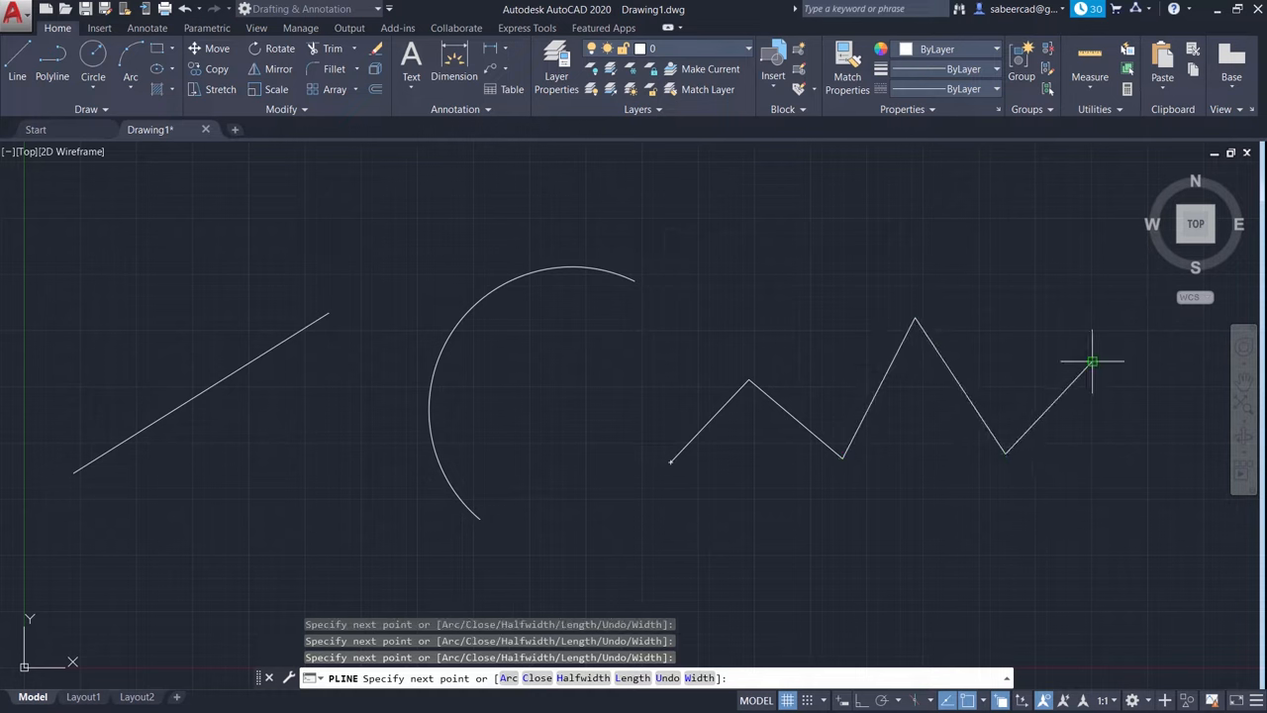
pyautogui.click(1158, 495)
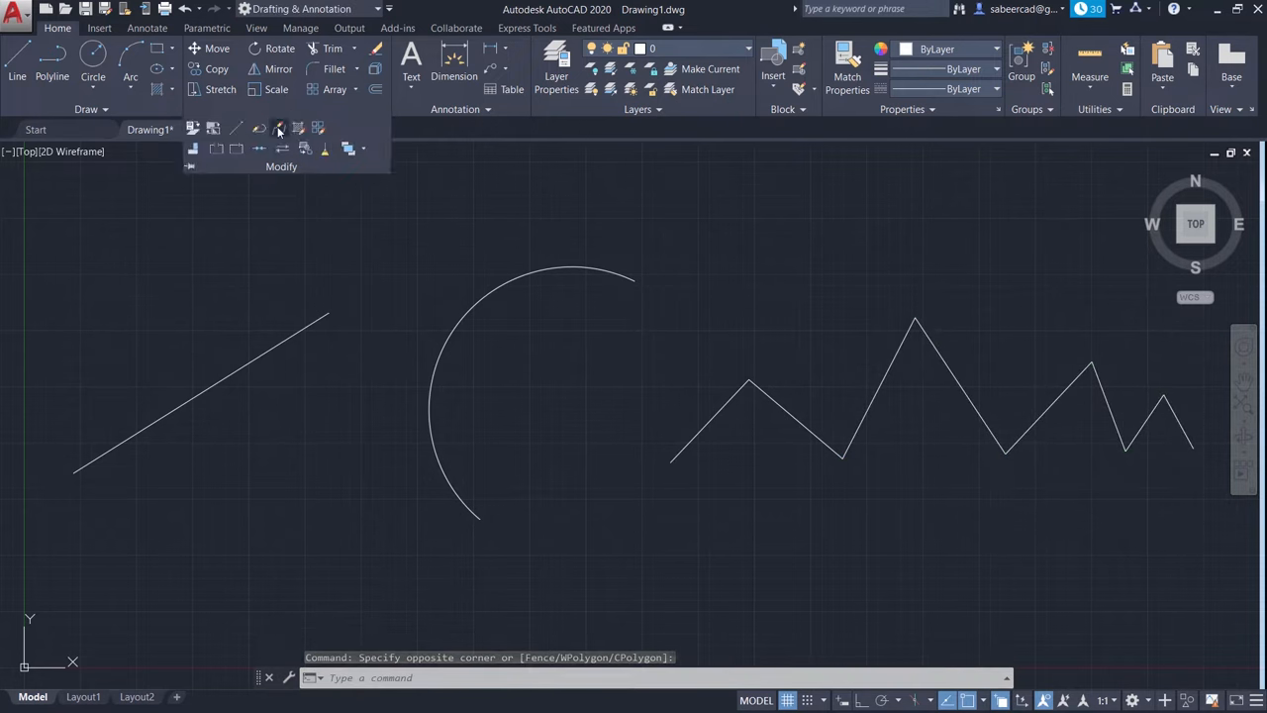
pyautogui.click(258, 127)
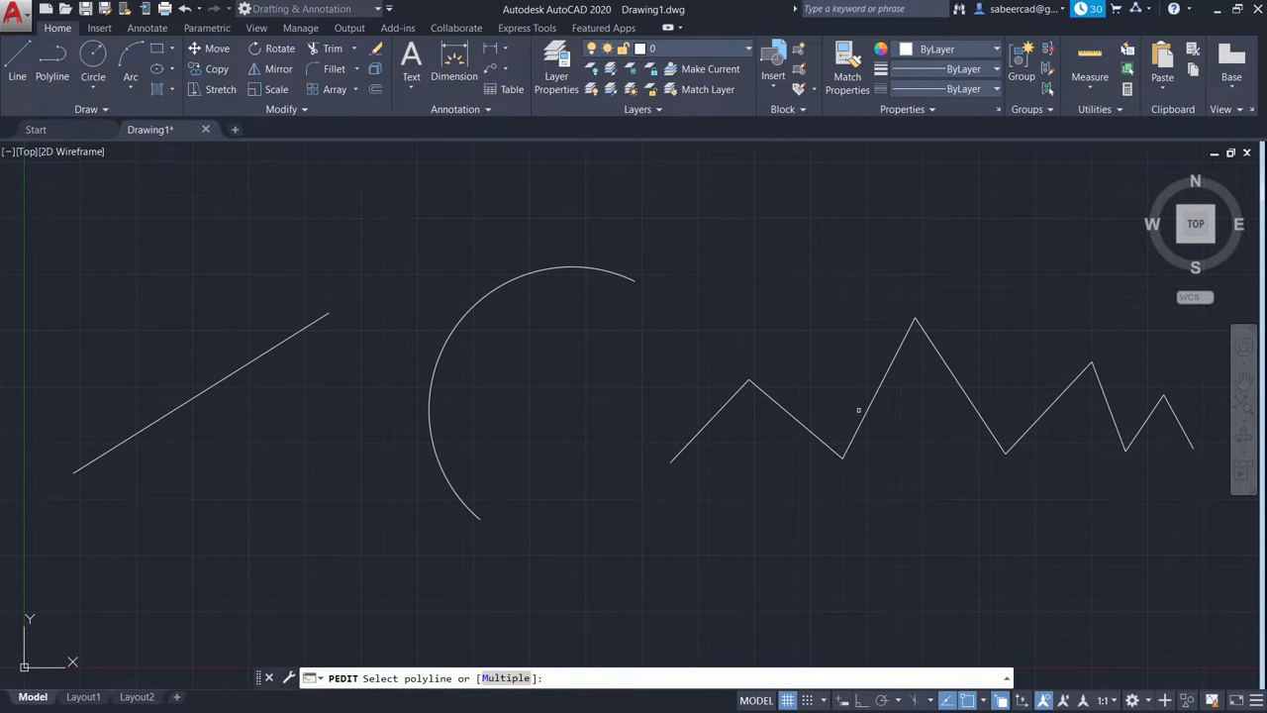
pyautogui.click(859, 407)
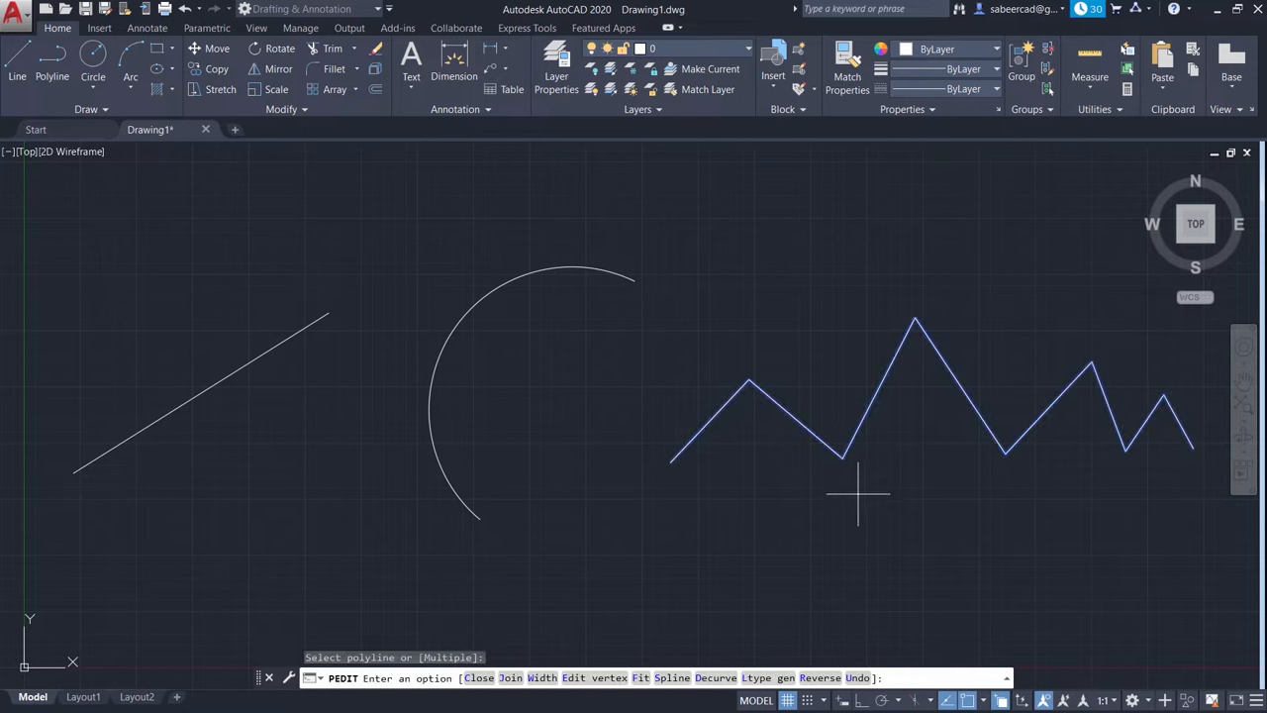
pyautogui.moveTo(671, 657)
pyautogui.write('F')
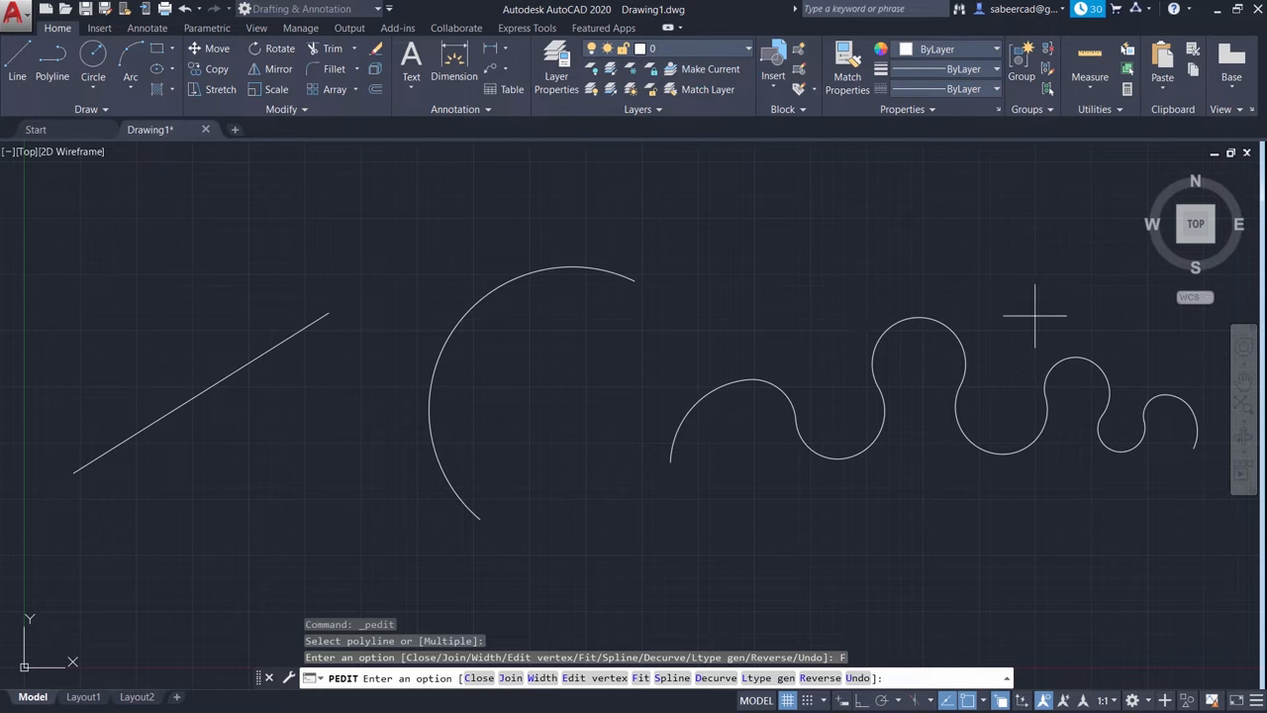
pyautogui.moveTo(978, 230)
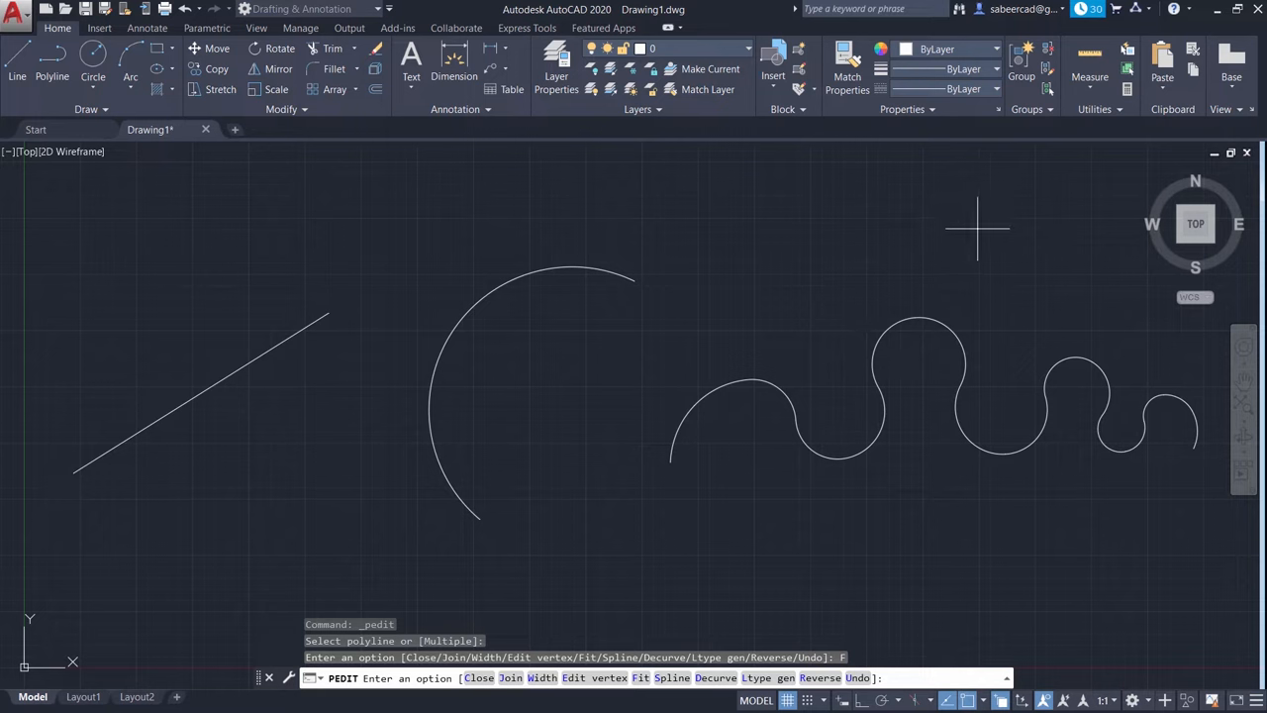
pyautogui.press('Escape')
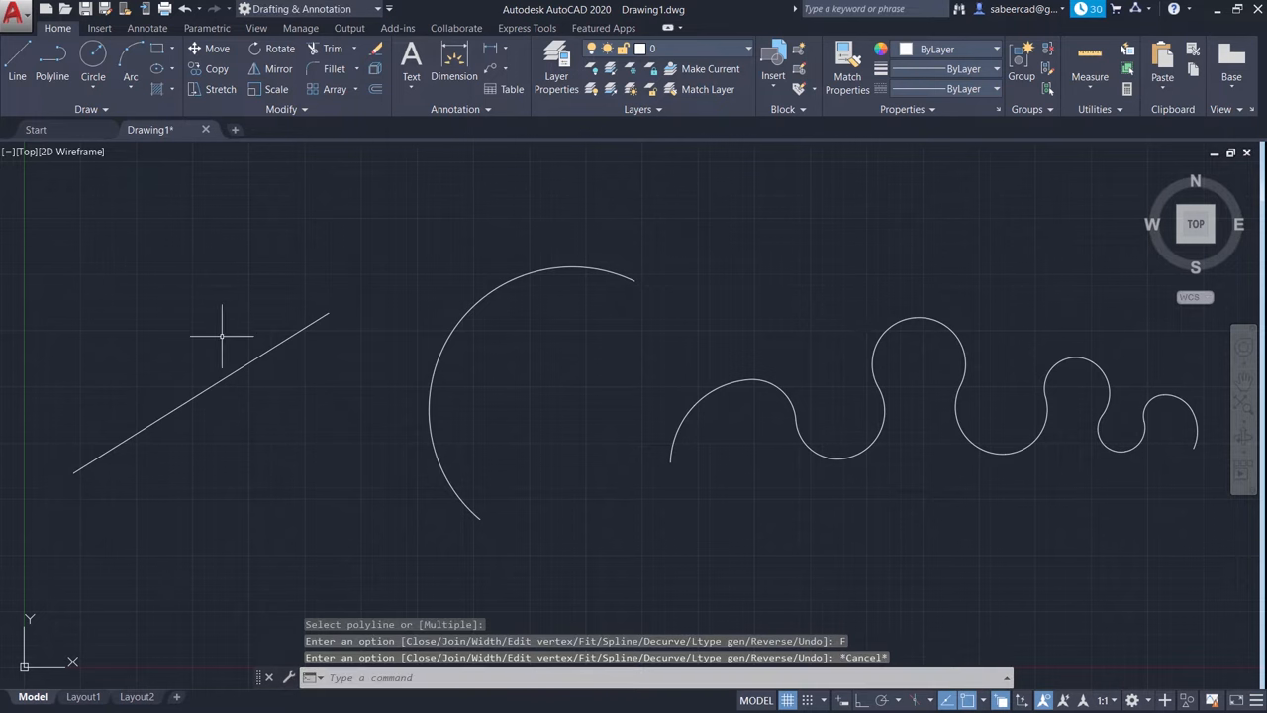
pyautogui.moveTo(803, 309)
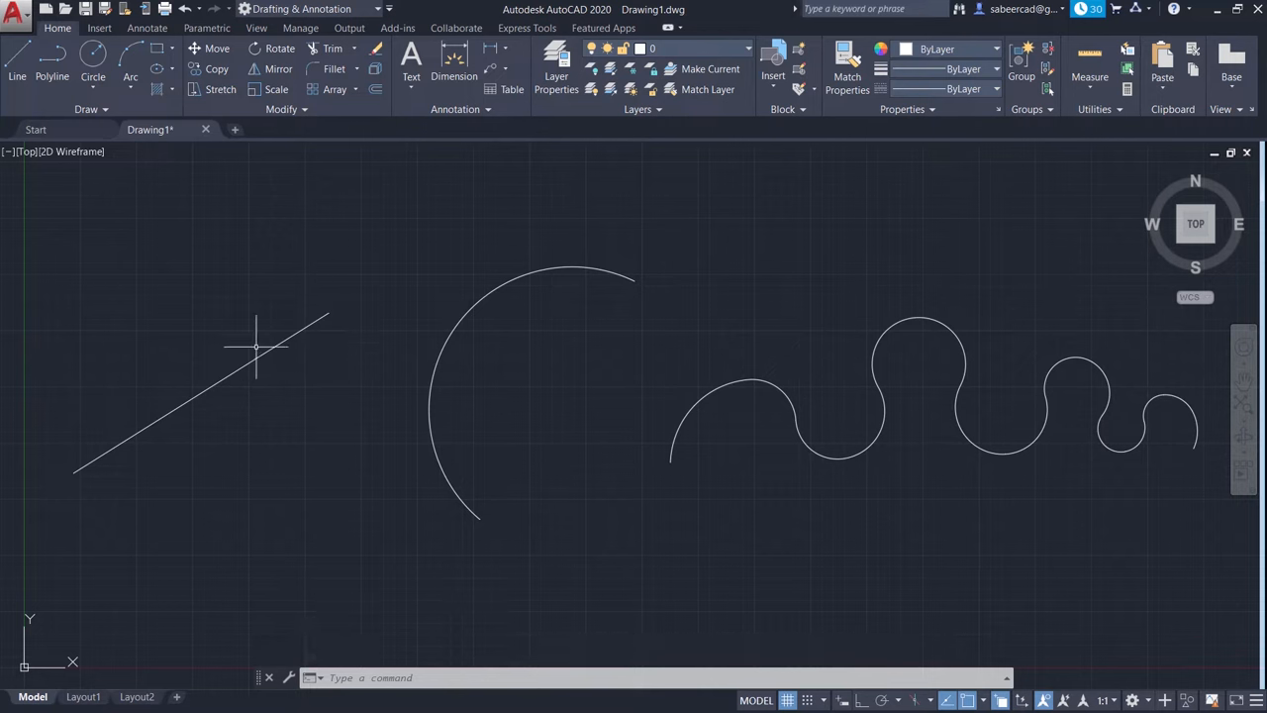
pyautogui.click(147, 27)
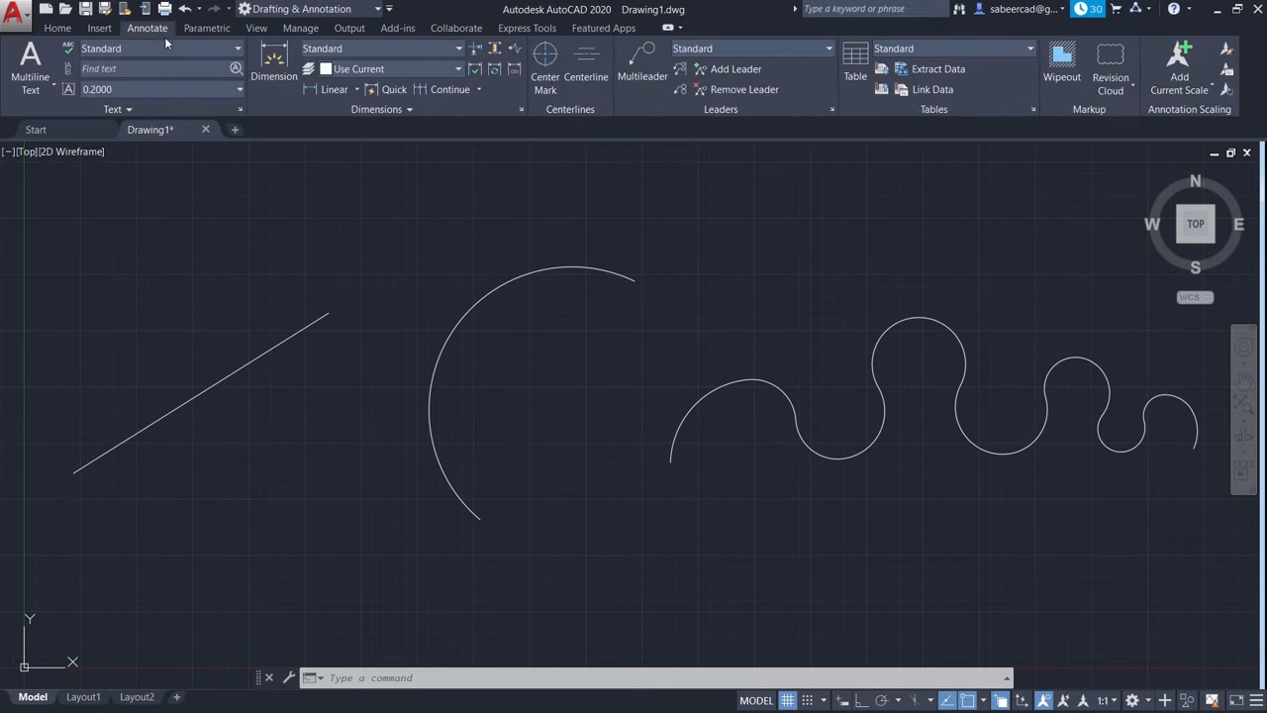
pyautogui.moveTo(617, 306)
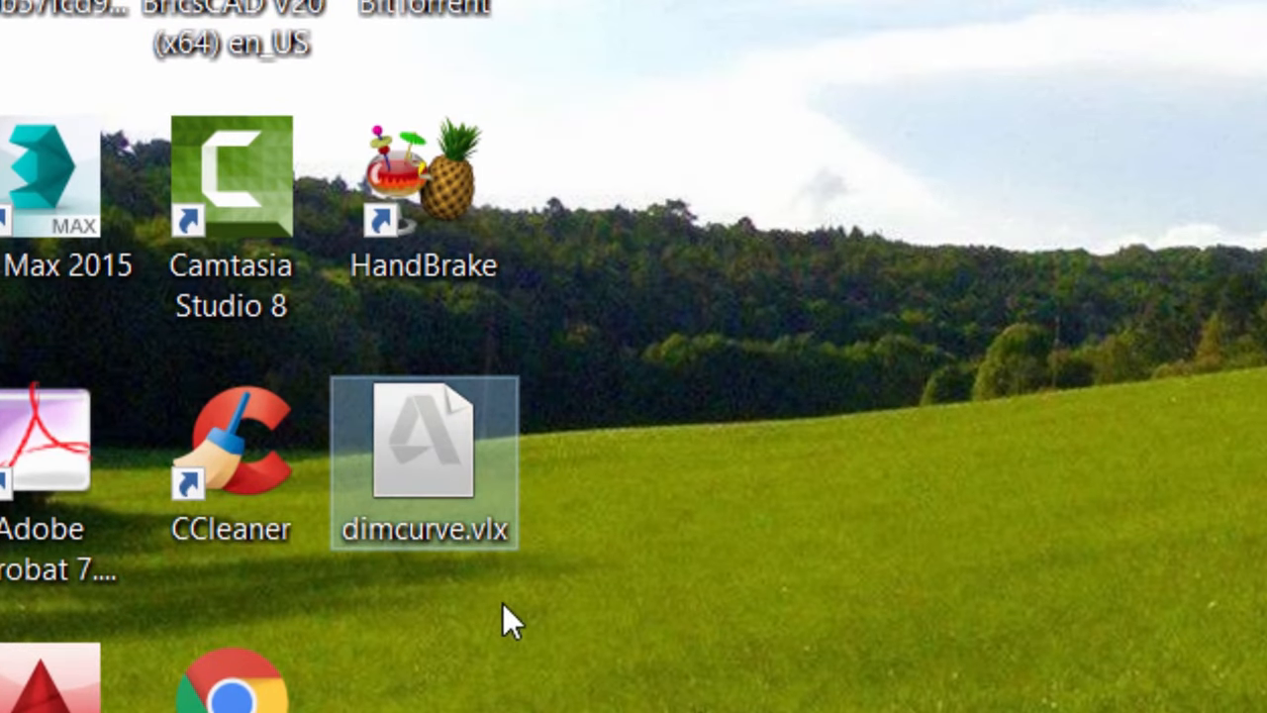
pyautogui.moveTo(515, 610)
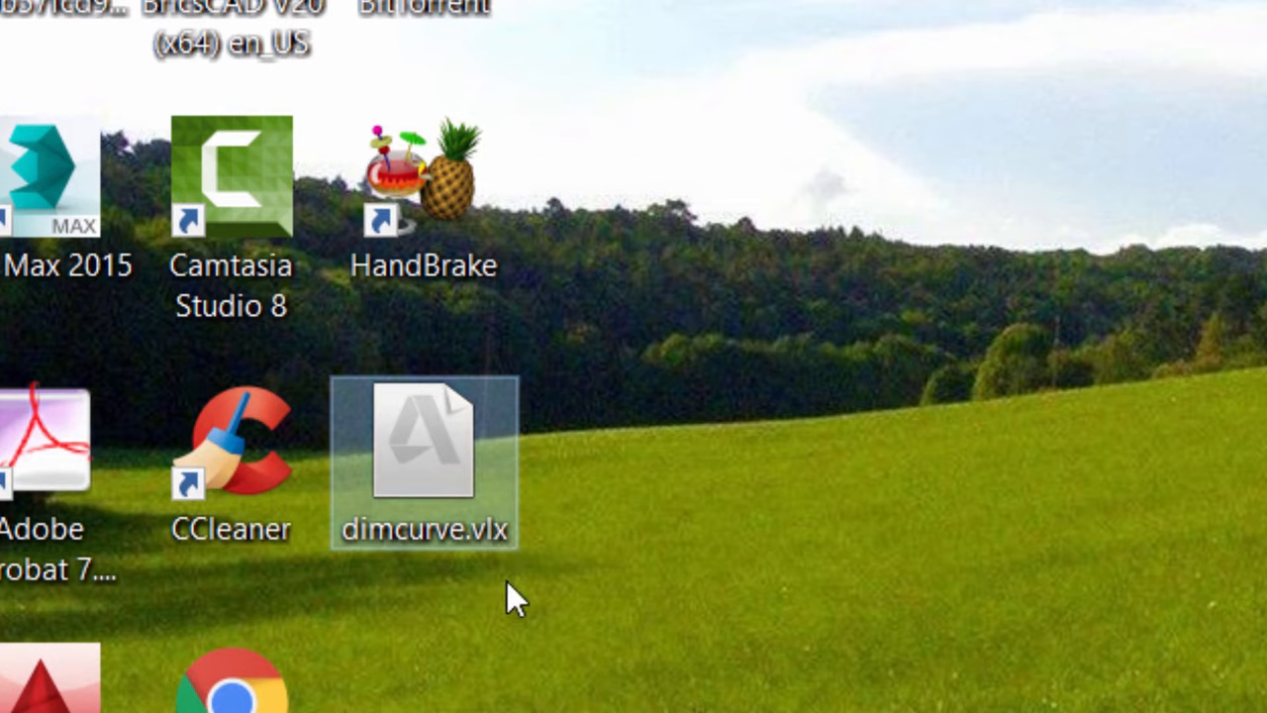
pyautogui.moveTo(445, 475)
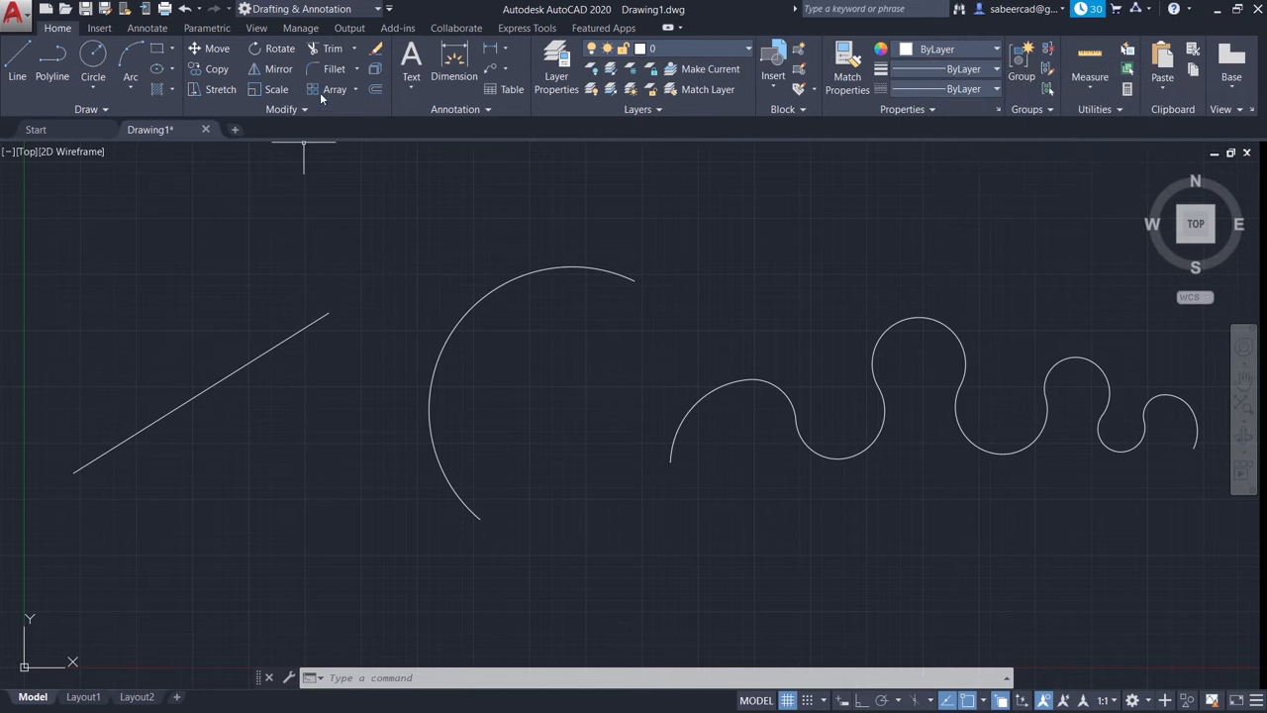
# In Load/Unload Applications, browse to the Desktop and select dimcurve.vlx
pyautogui.click(301, 27)
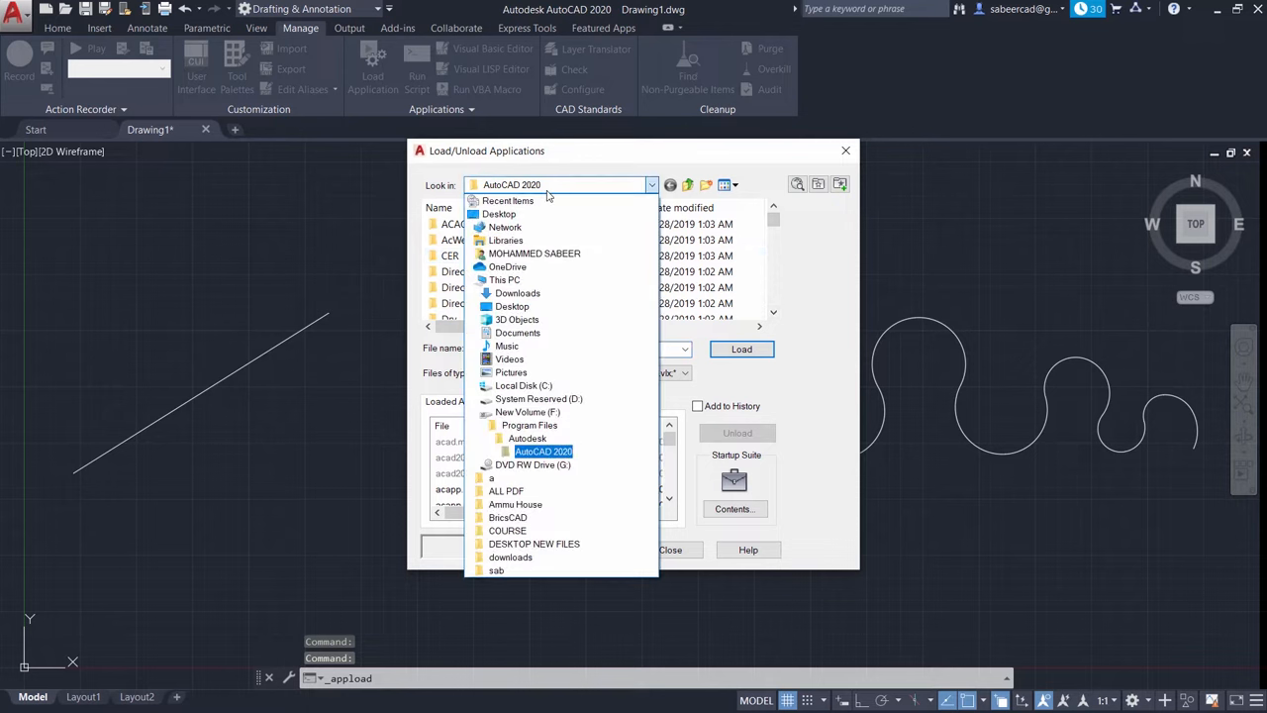
pyautogui.click(498, 214)
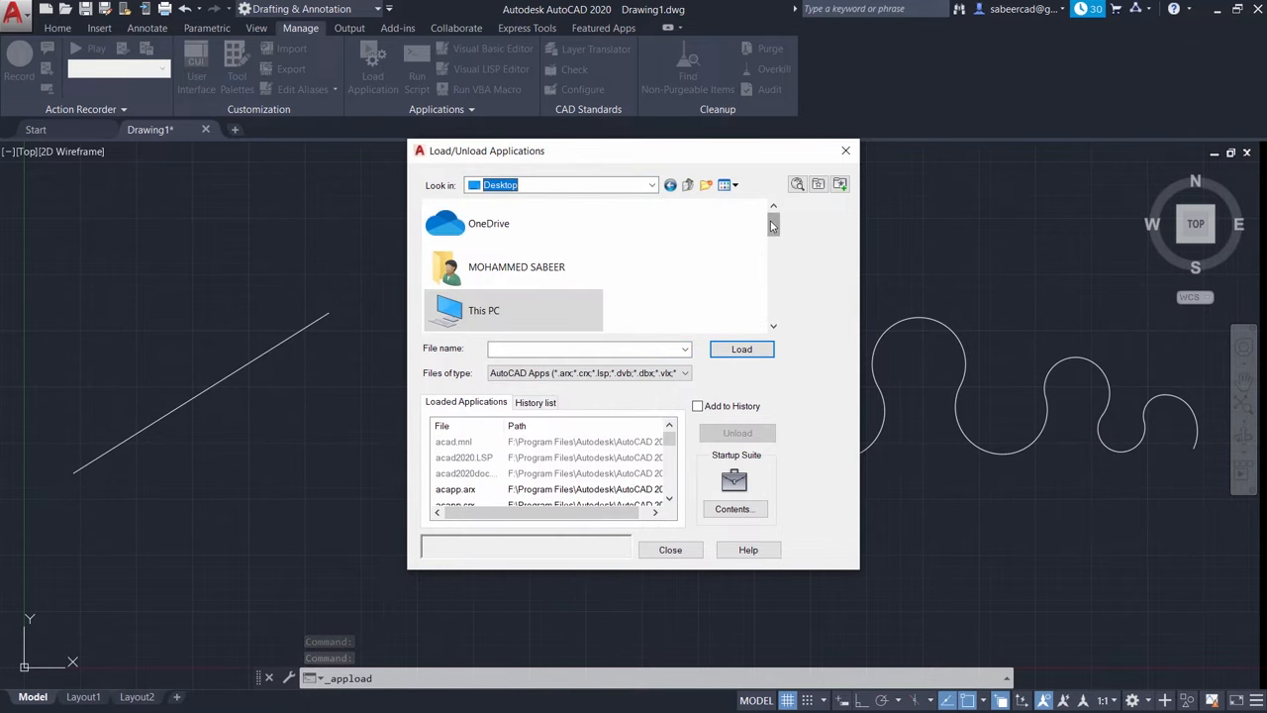
pyautogui.scroll(-3)
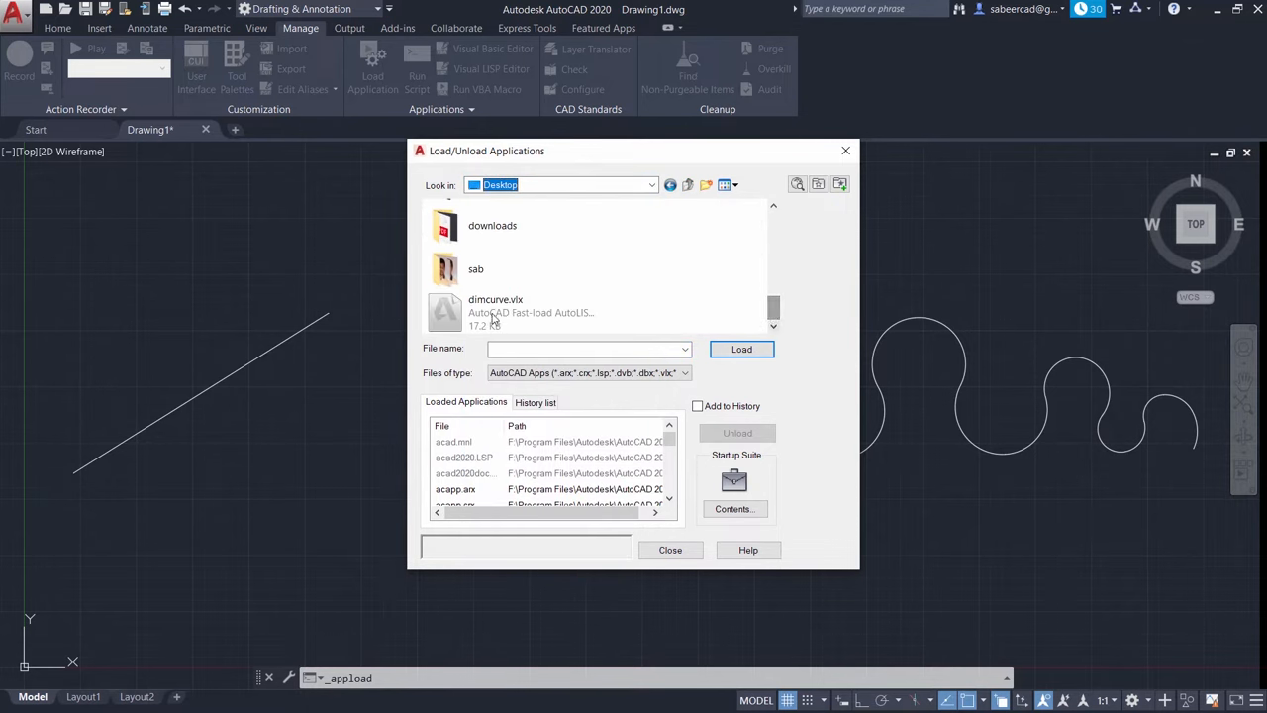
pyautogui.click(495, 313)
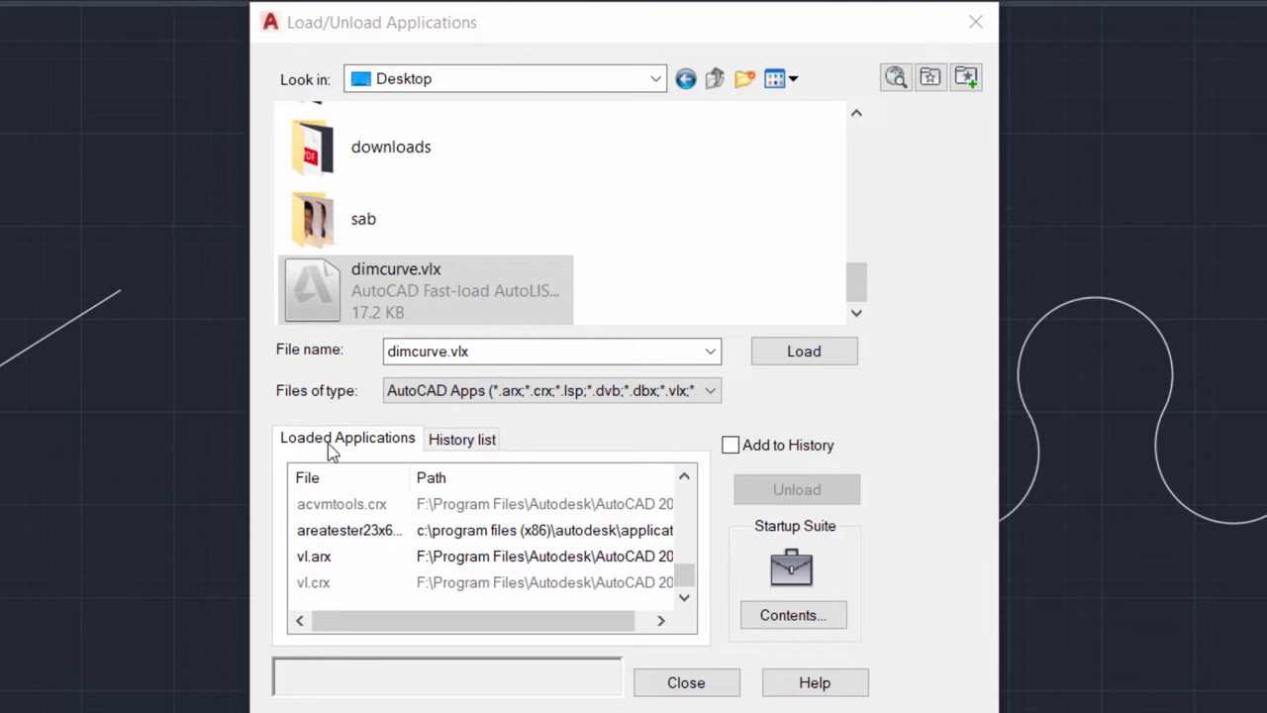
pyautogui.moveTo(634, 236)
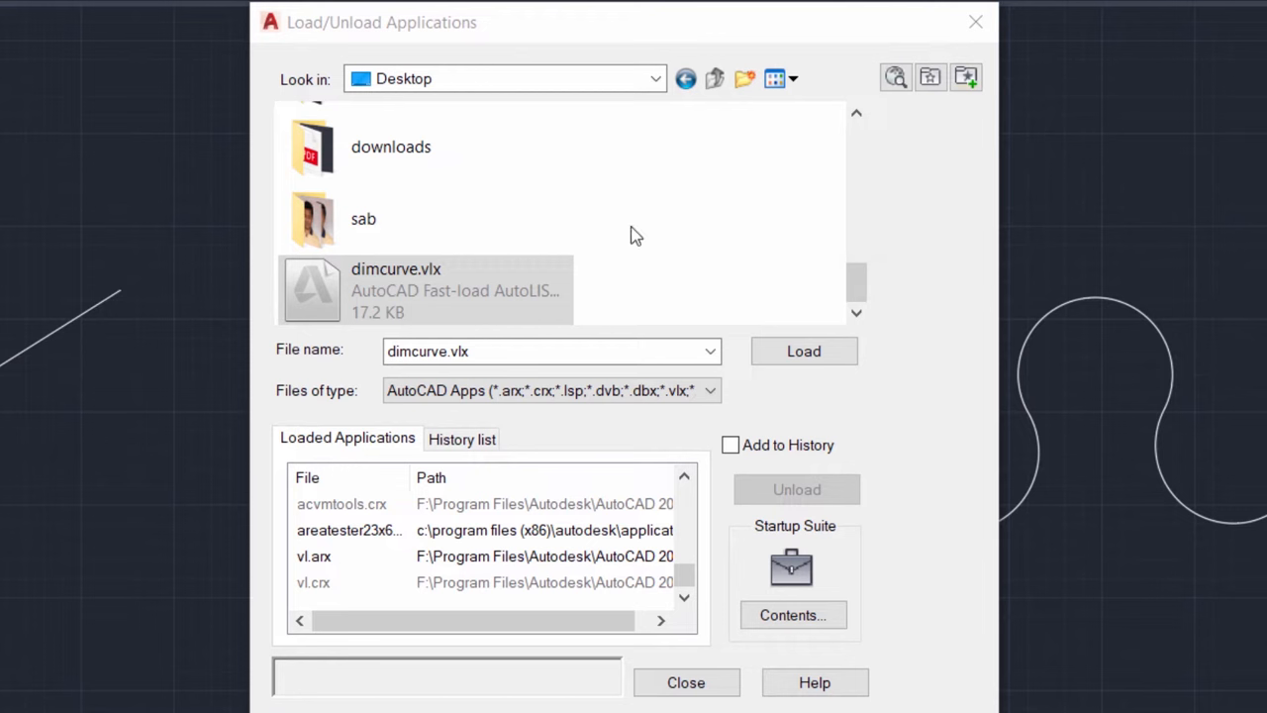
pyautogui.moveTo(697, 281)
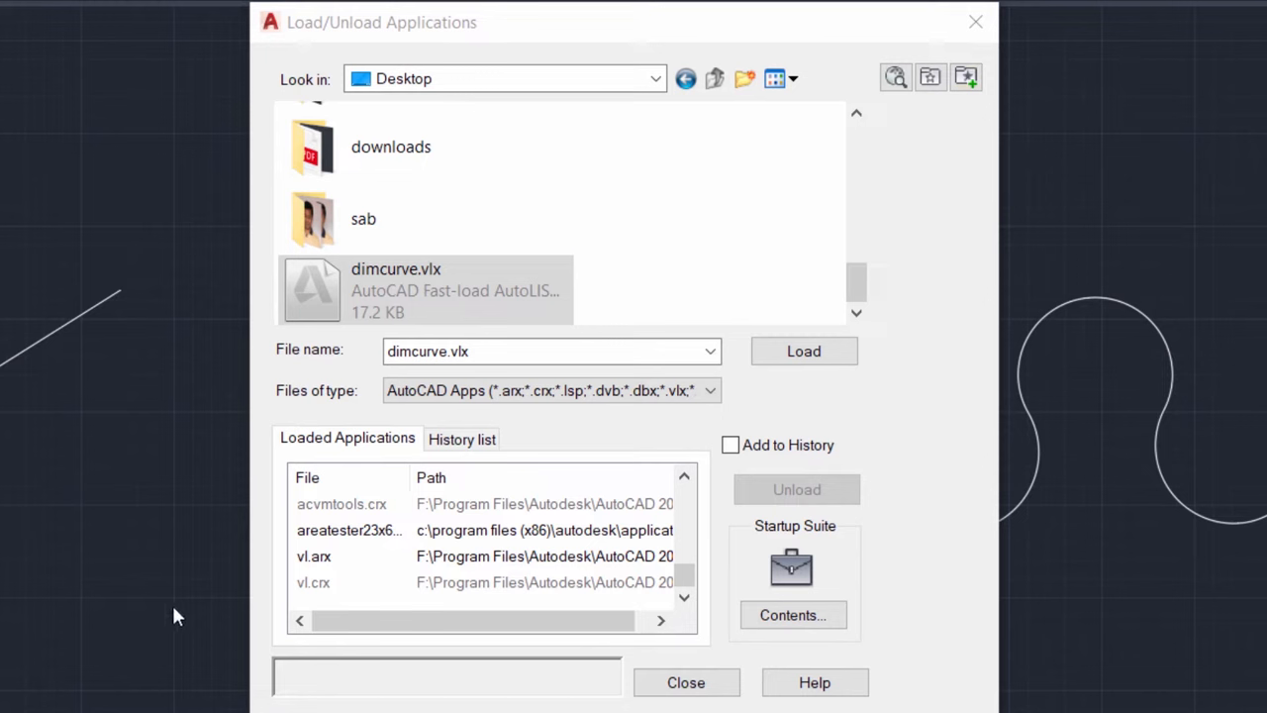
pyautogui.moveTo(610, 444)
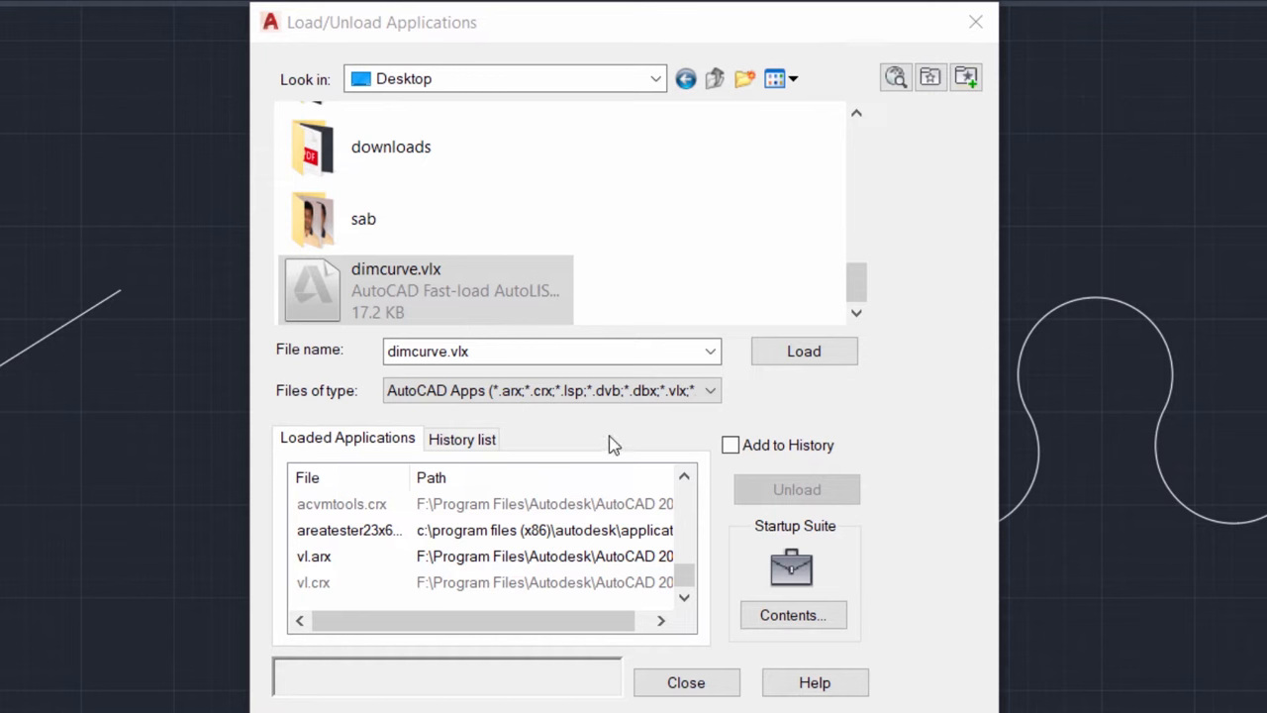
pyautogui.moveTo(772, 333)
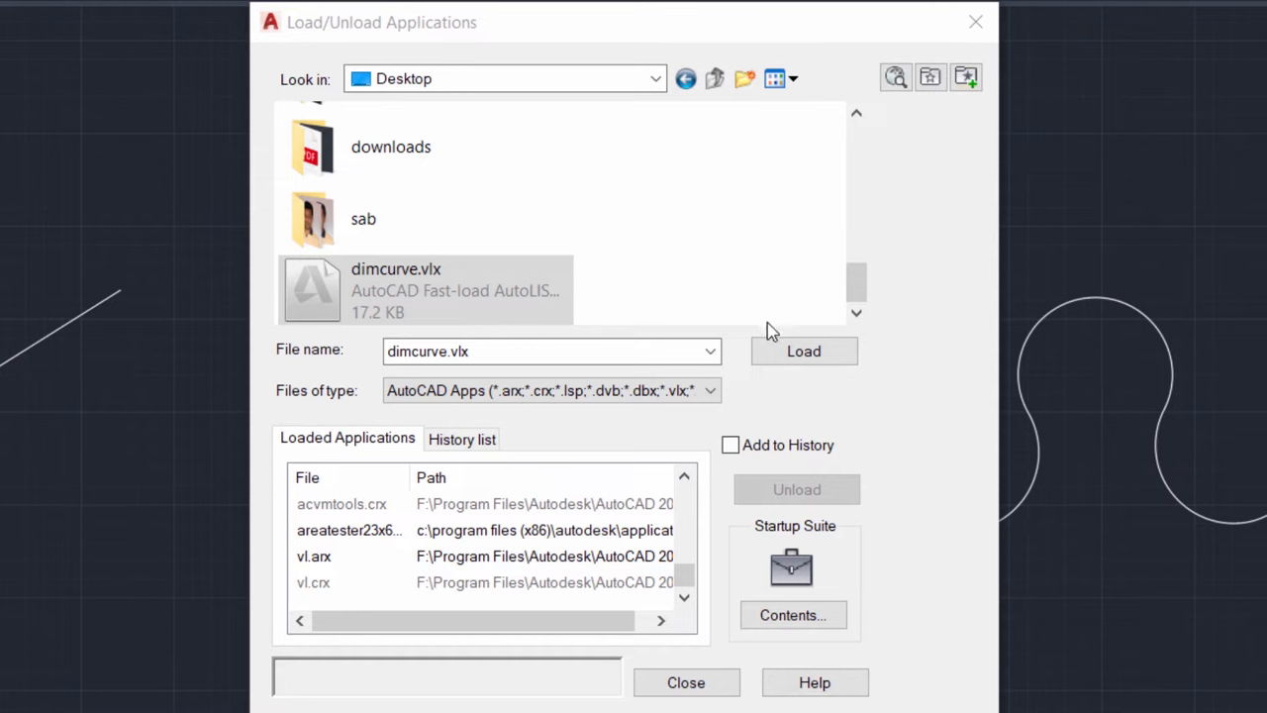
# Show the Desktop files in Details view and check the empty Startup Suite list
pyautogui.click(425, 289)
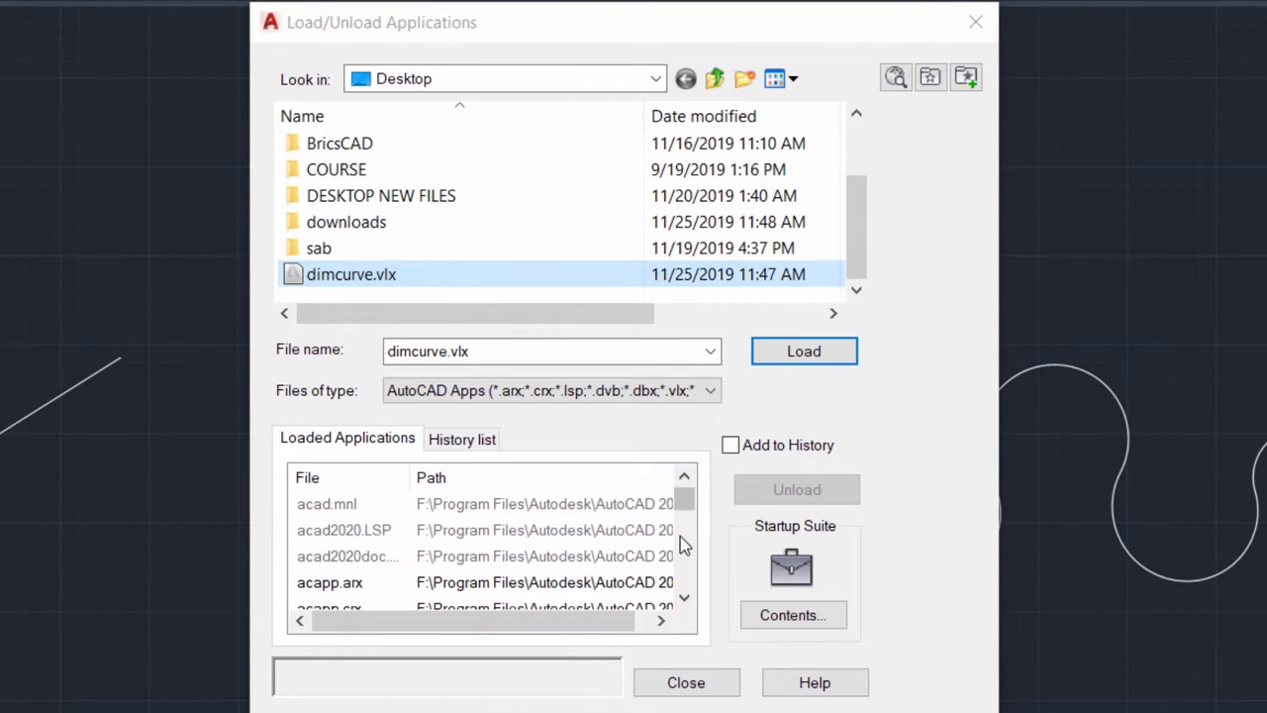
pyautogui.click(792, 613)
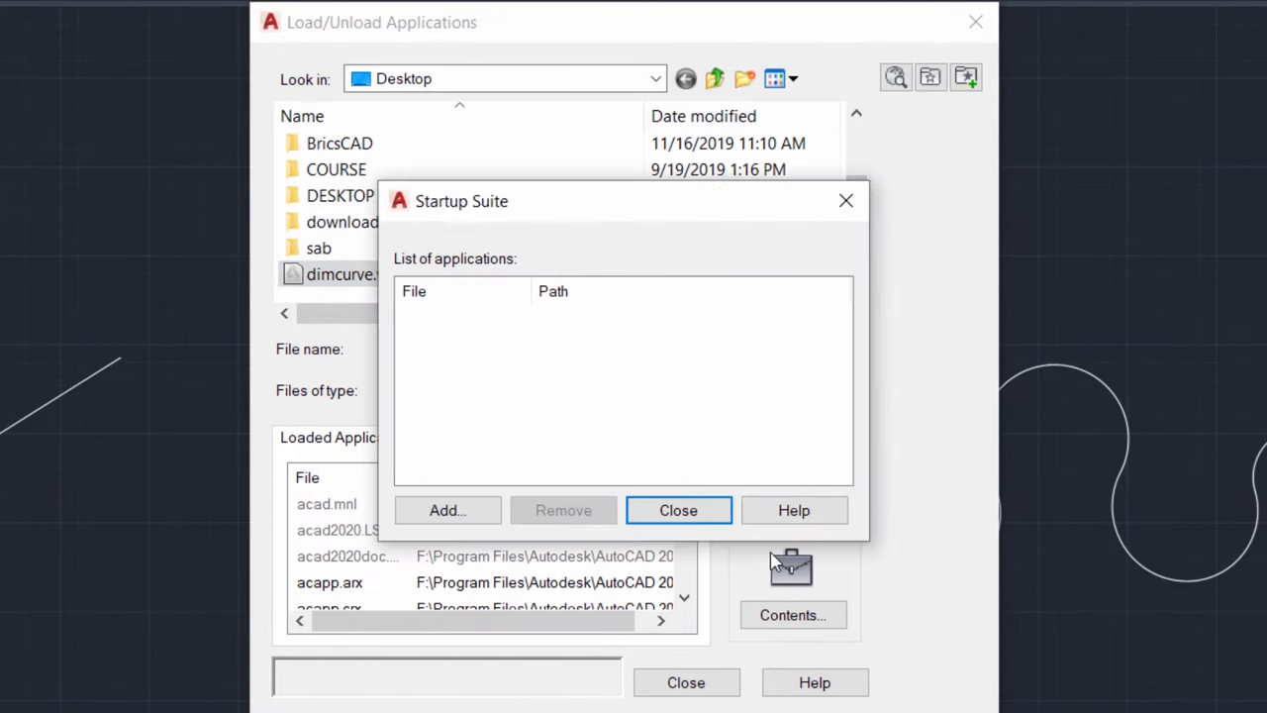
pyautogui.moveTo(550, 386)
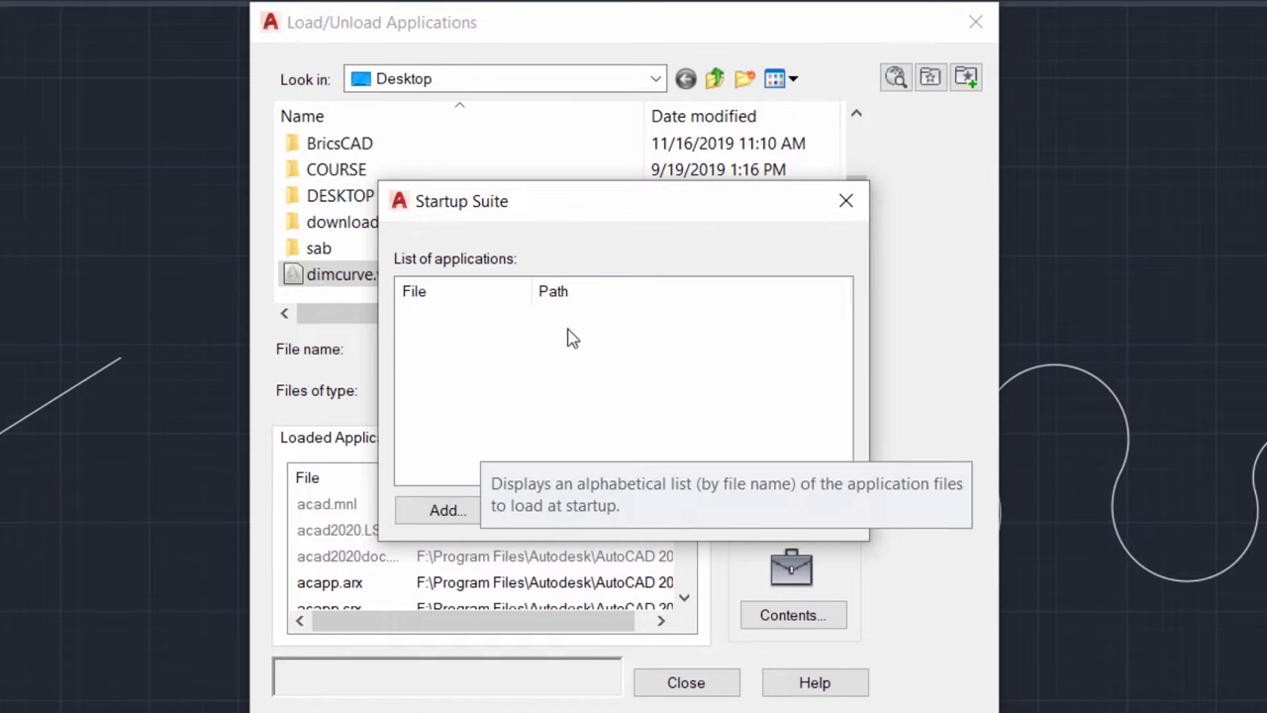
pyautogui.click(846, 200)
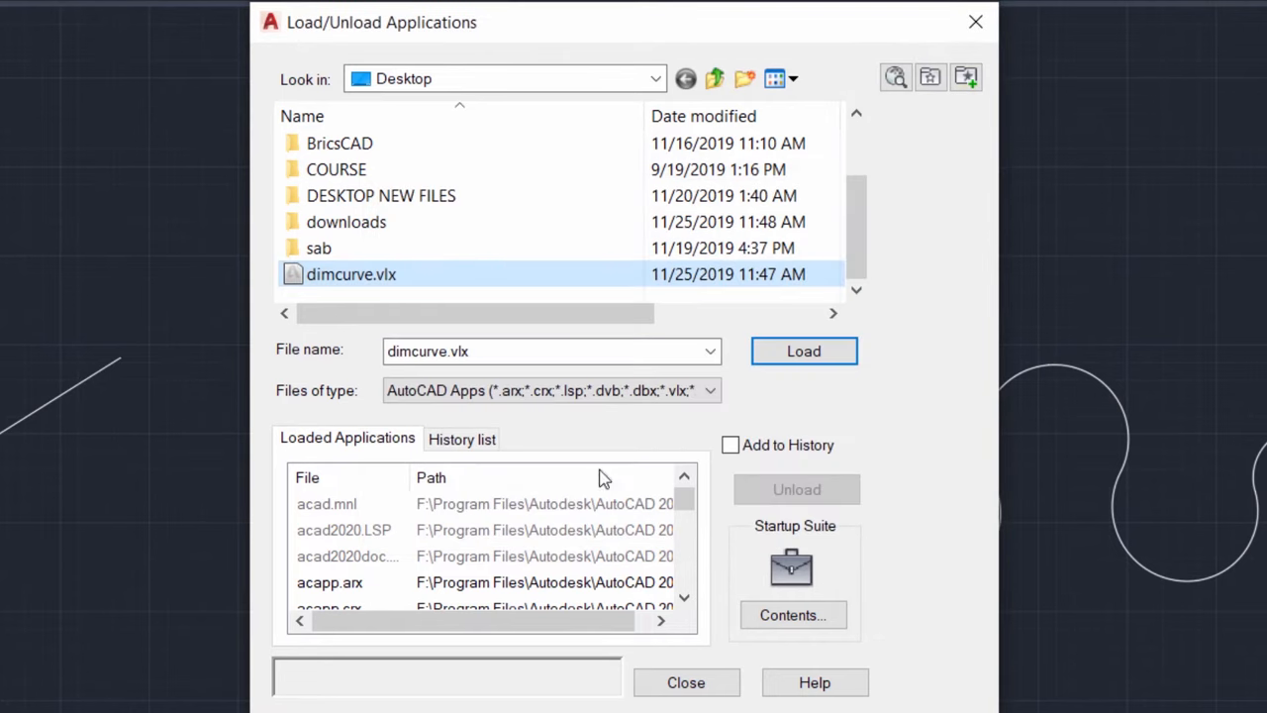
pyautogui.moveTo(867, 588)
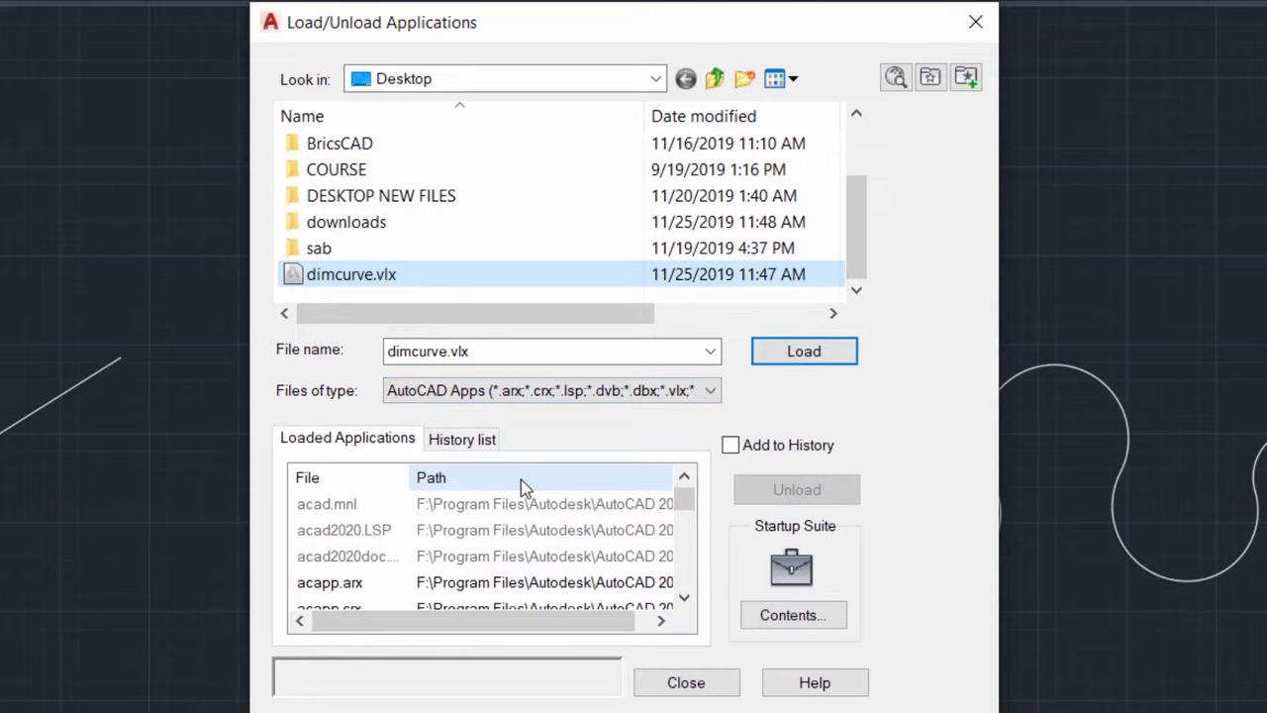
pyautogui.moveTo(360, 346)
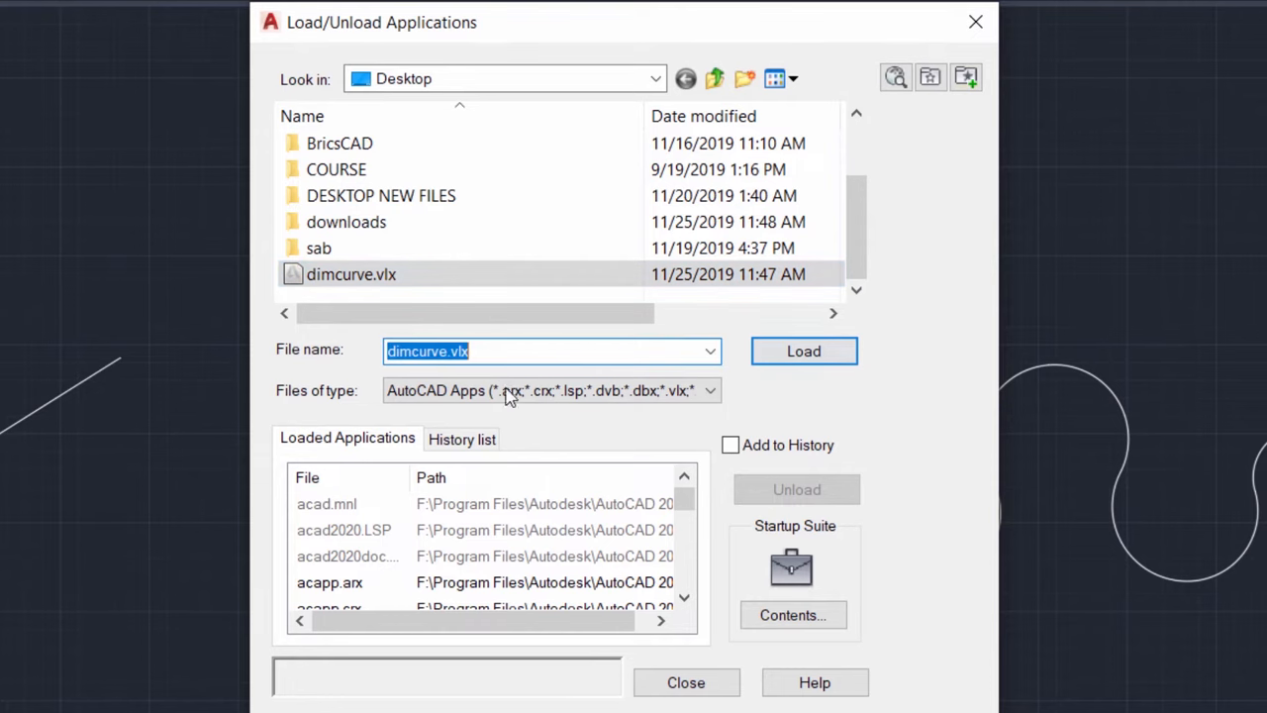
# Load dimcurve.vlx once despite the security warning and return to the drawing
pyautogui.click(803, 350)
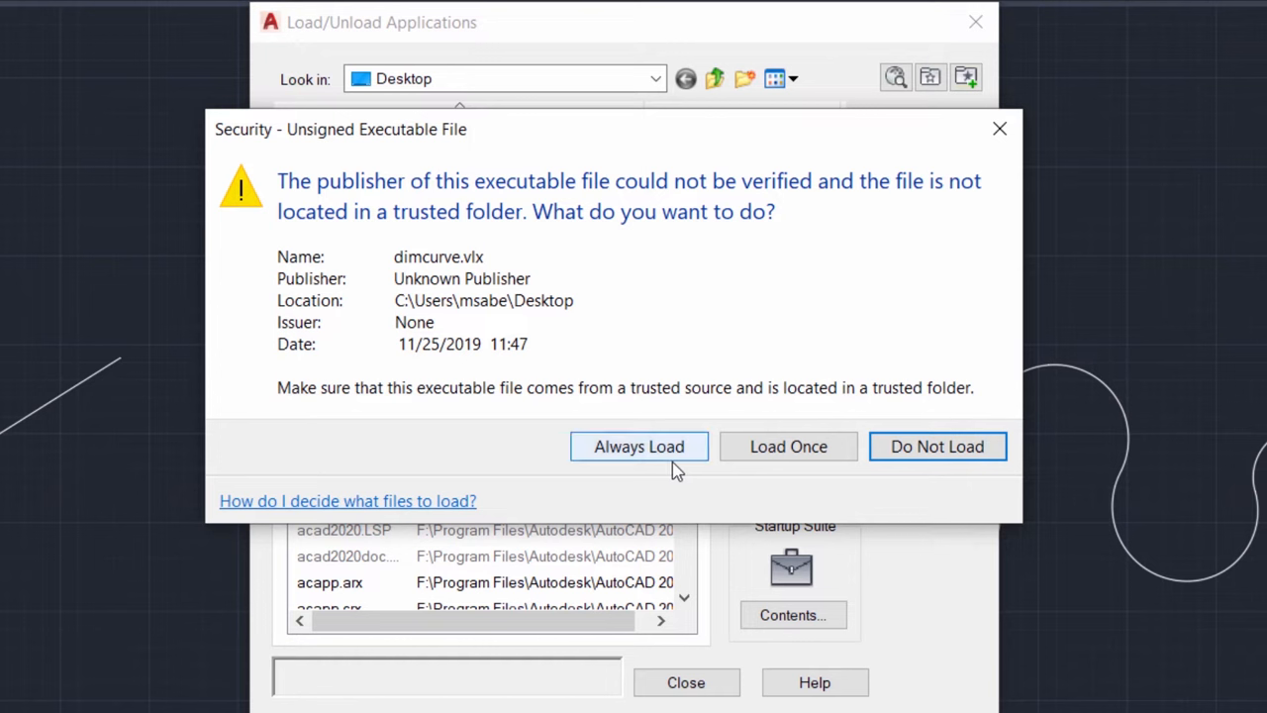
pyautogui.moveTo(788, 448)
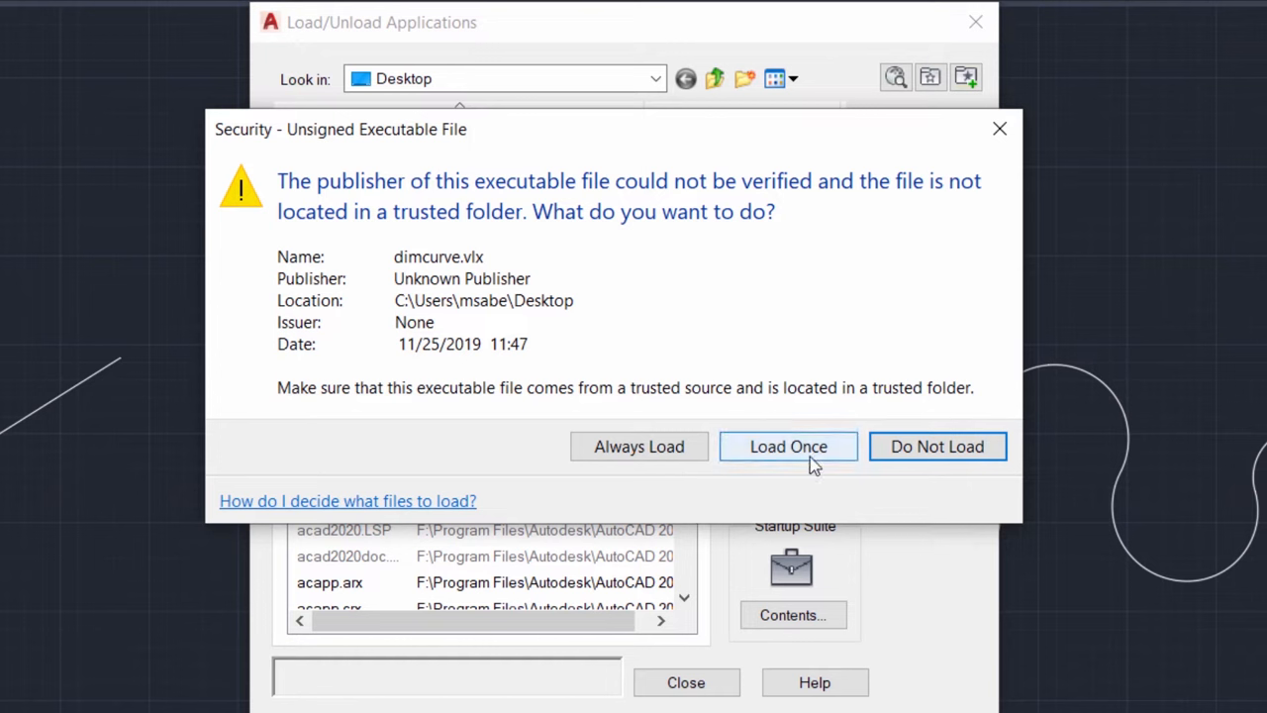
pyautogui.click(788, 447)
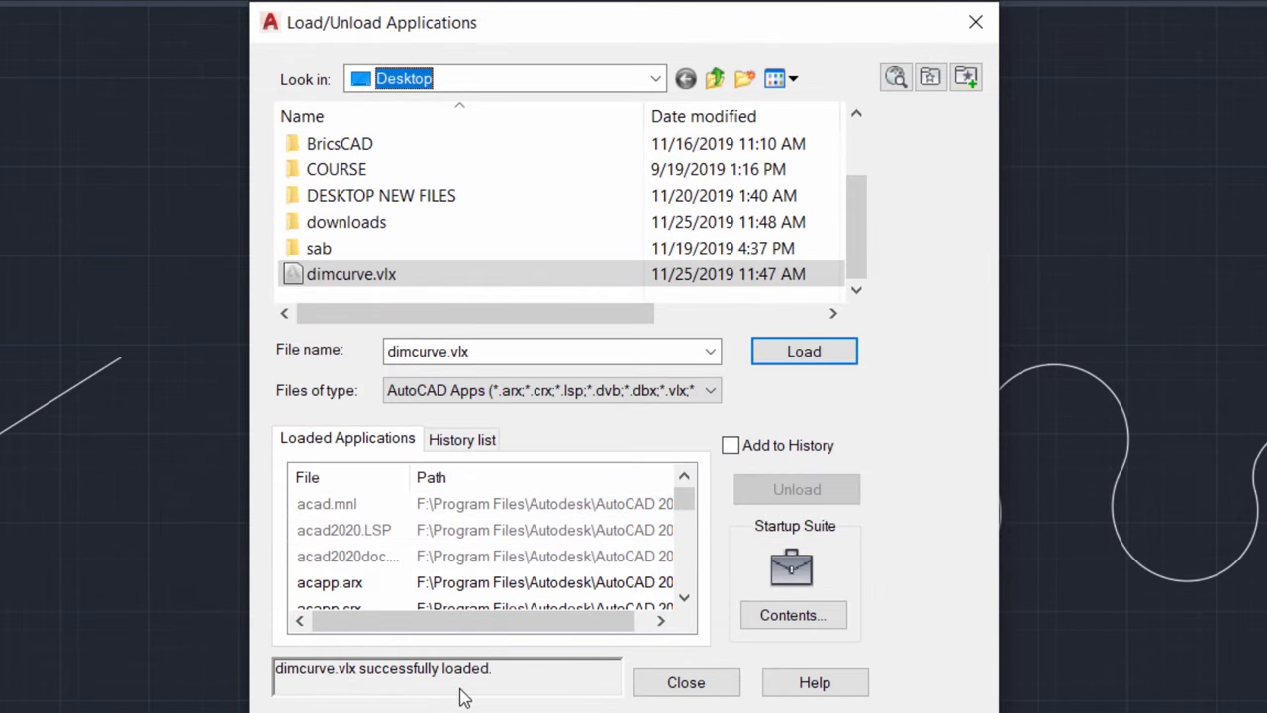
pyautogui.click(684, 681)
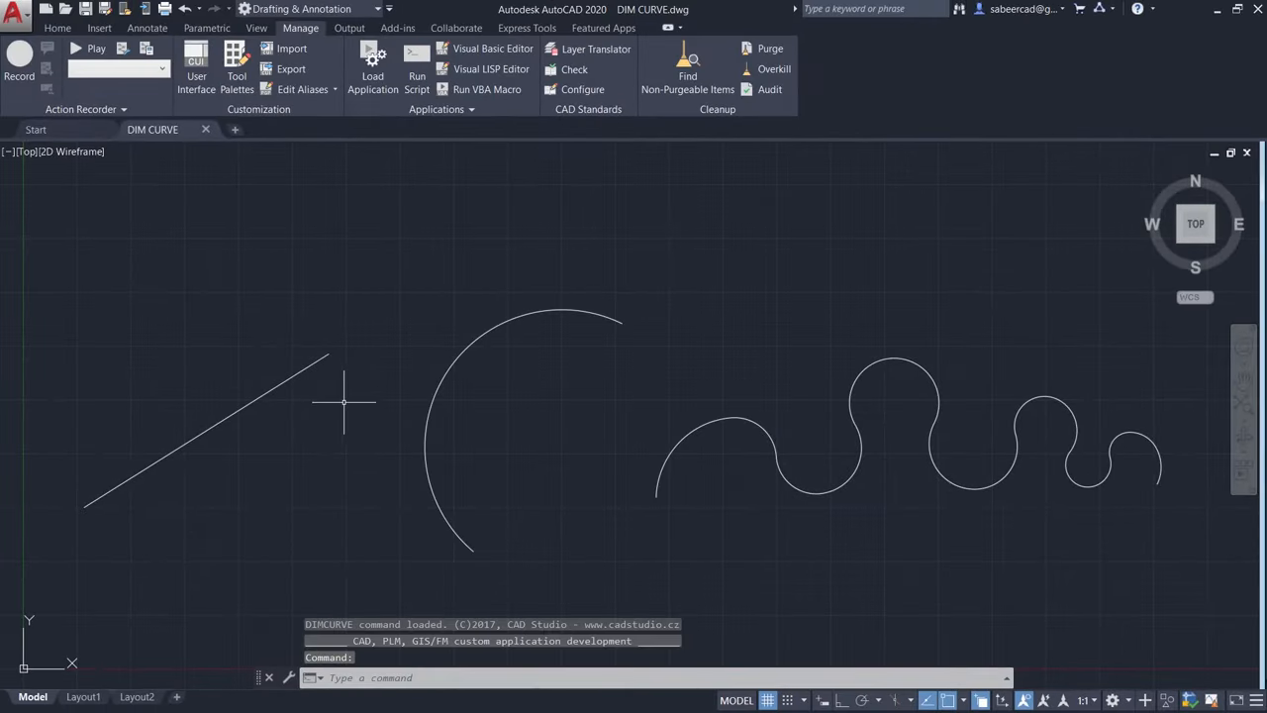
pyautogui.moveTo(353, 415)
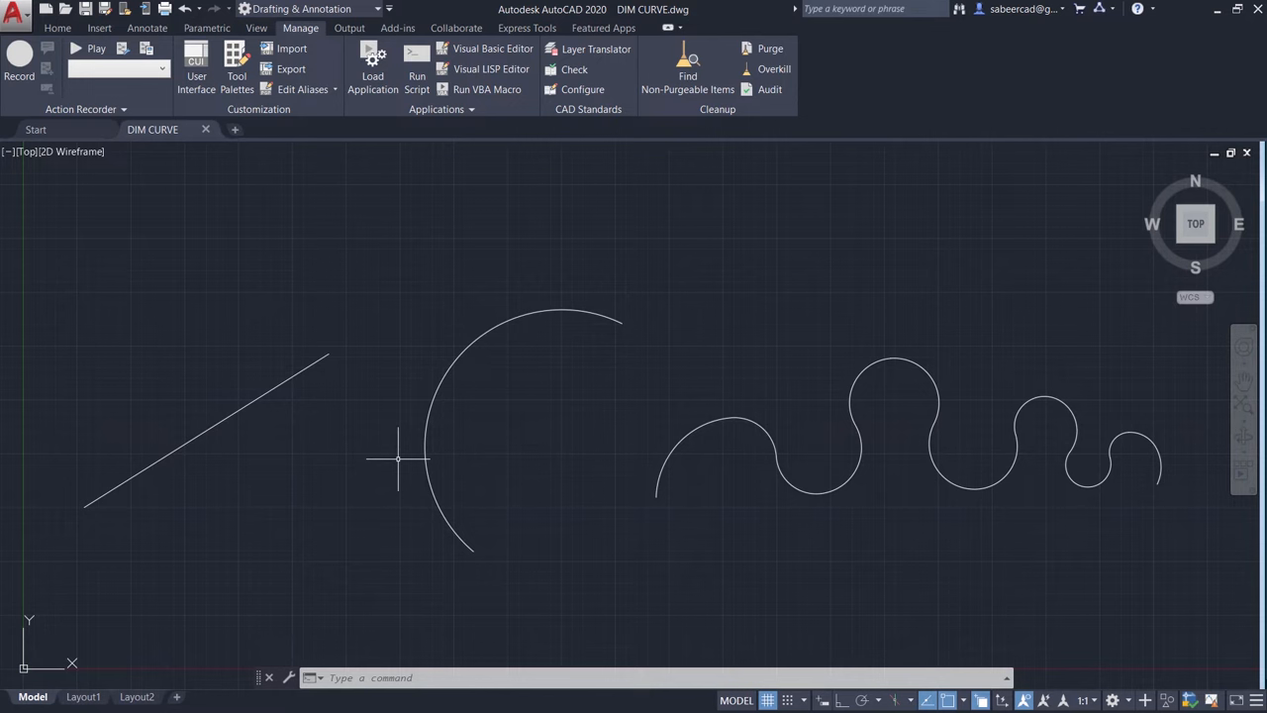
pyautogui.moveTo(396, 455)
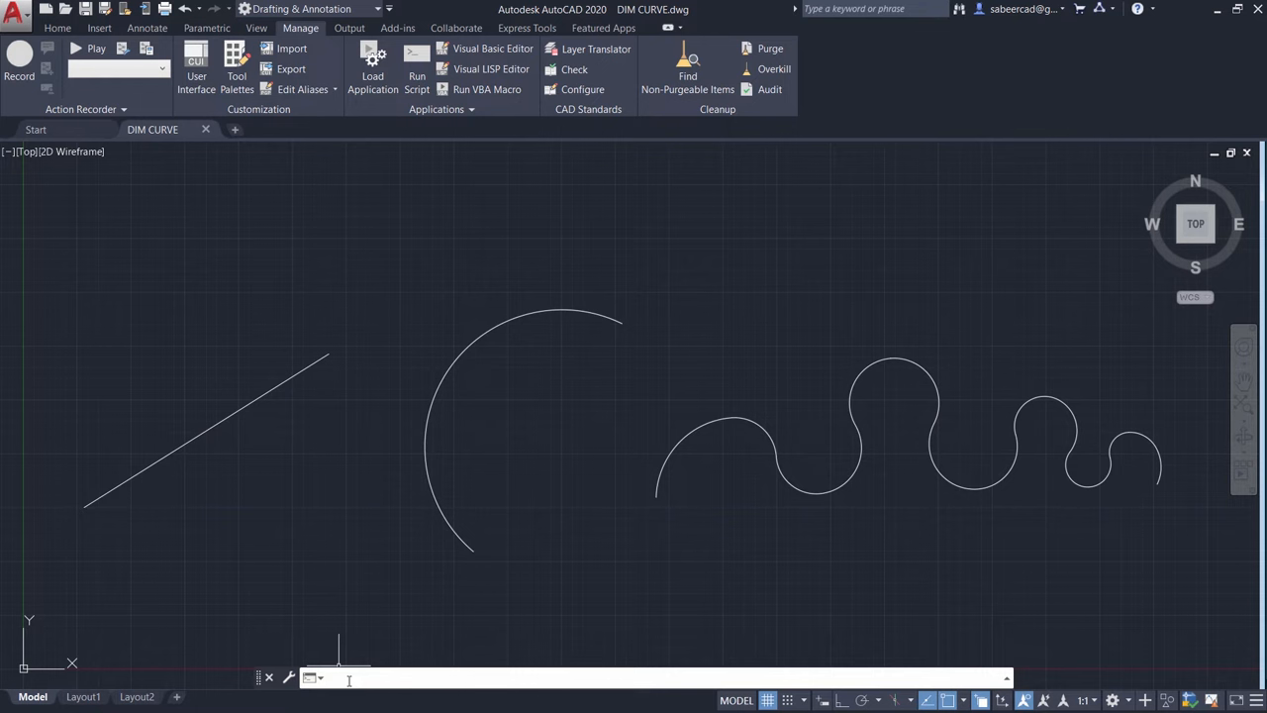
# Place a DIMCURVE length dimension alongside the slanted line
pyautogui.write('DIMCURVE')
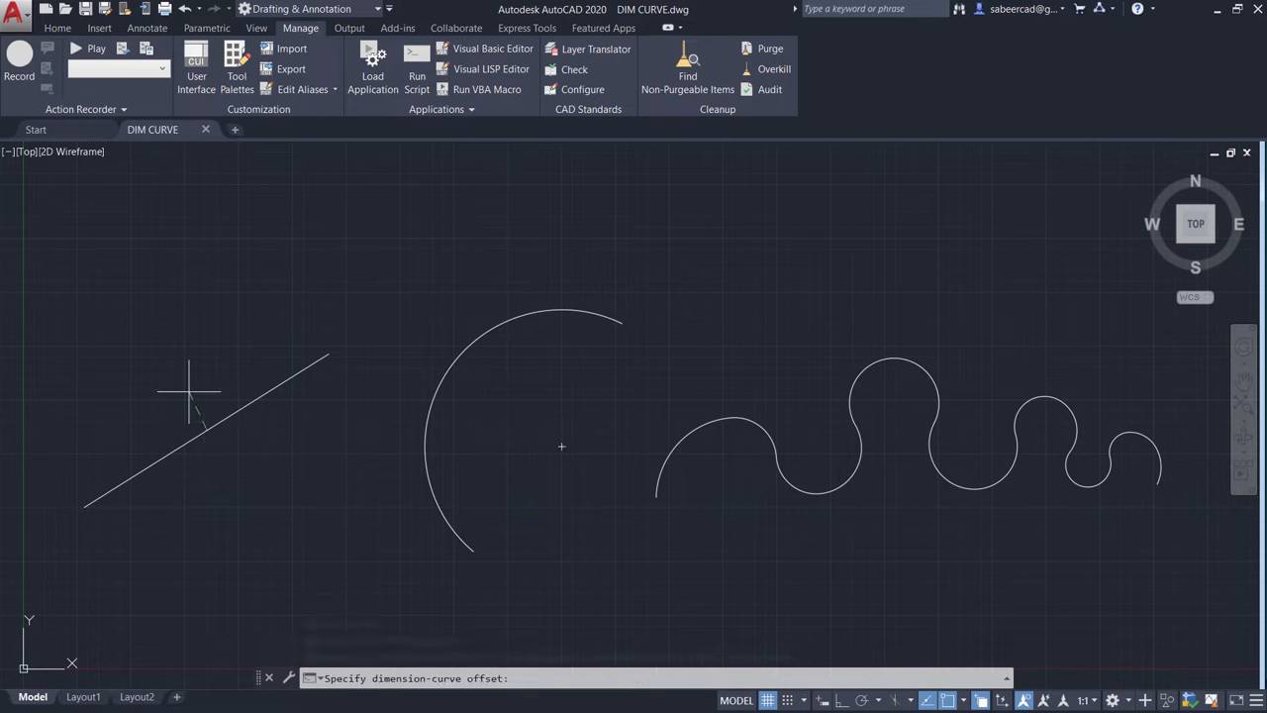
pyautogui.moveTo(188, 391)
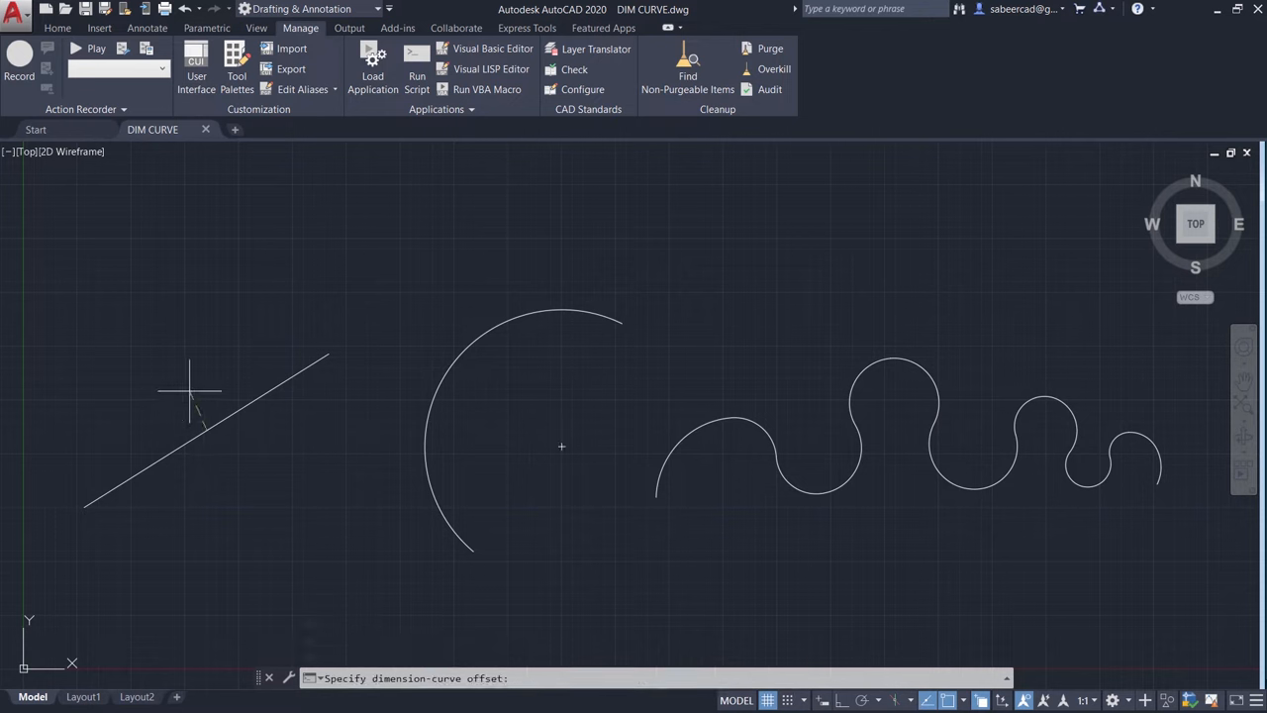
pyautogui.moveTo(198, 416)
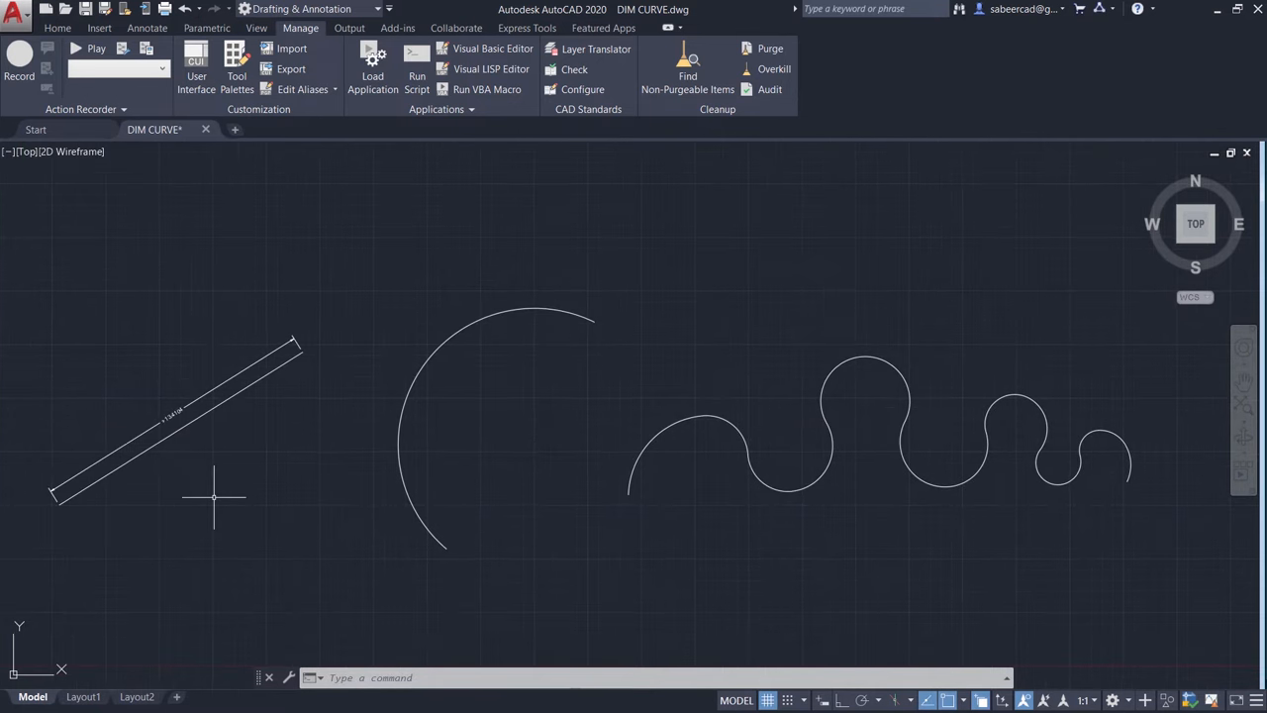
pyautogui.click(146, 28)
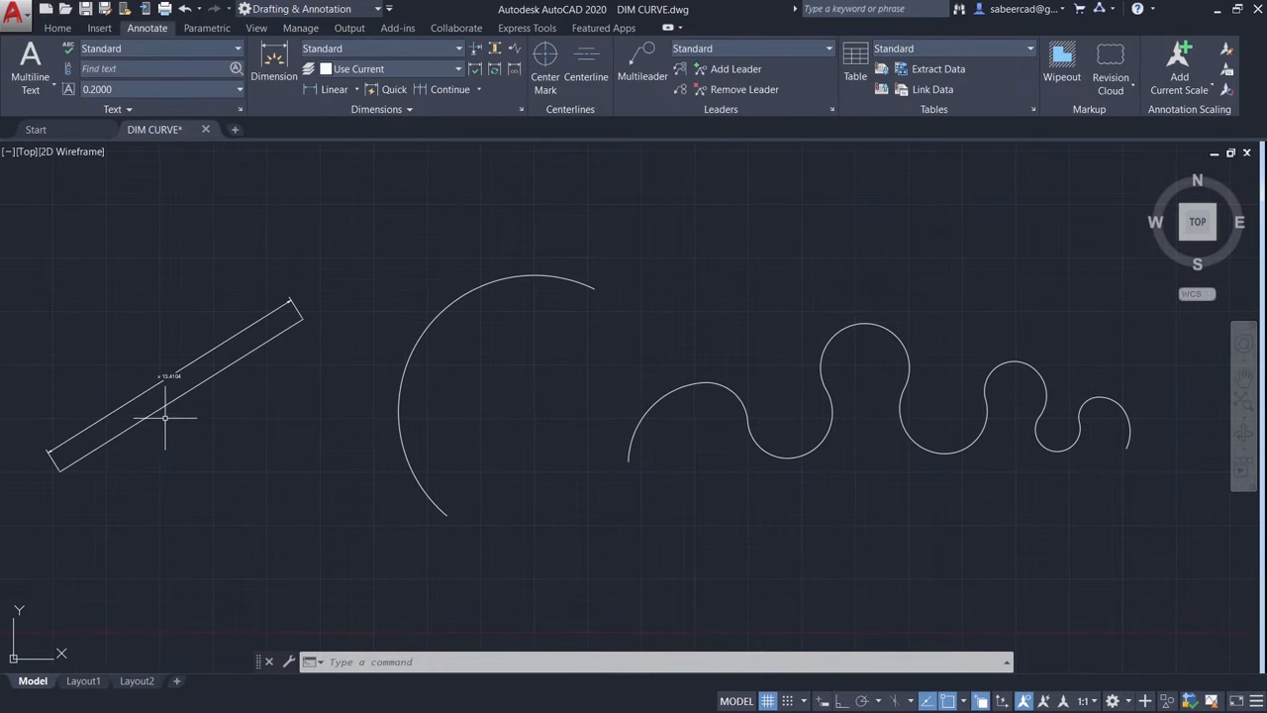
pyautogui.moveTo(198, 327)
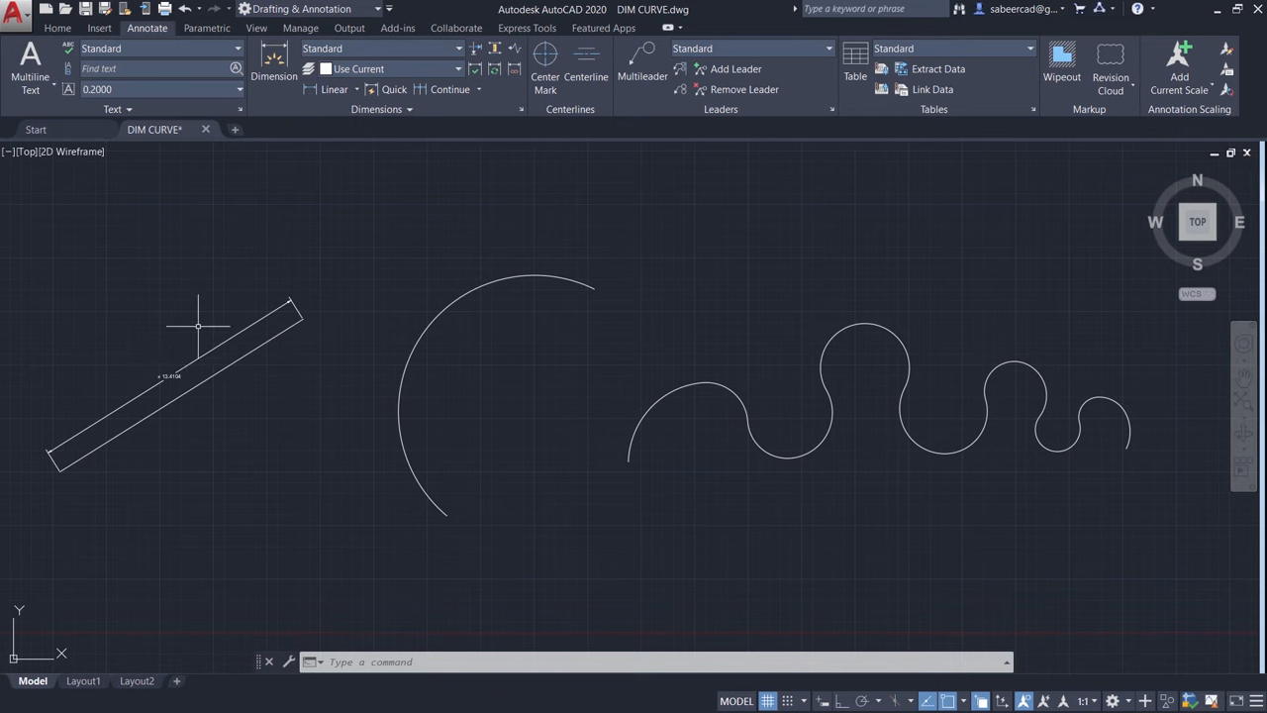
pyautogui.moveTo(202, 295)
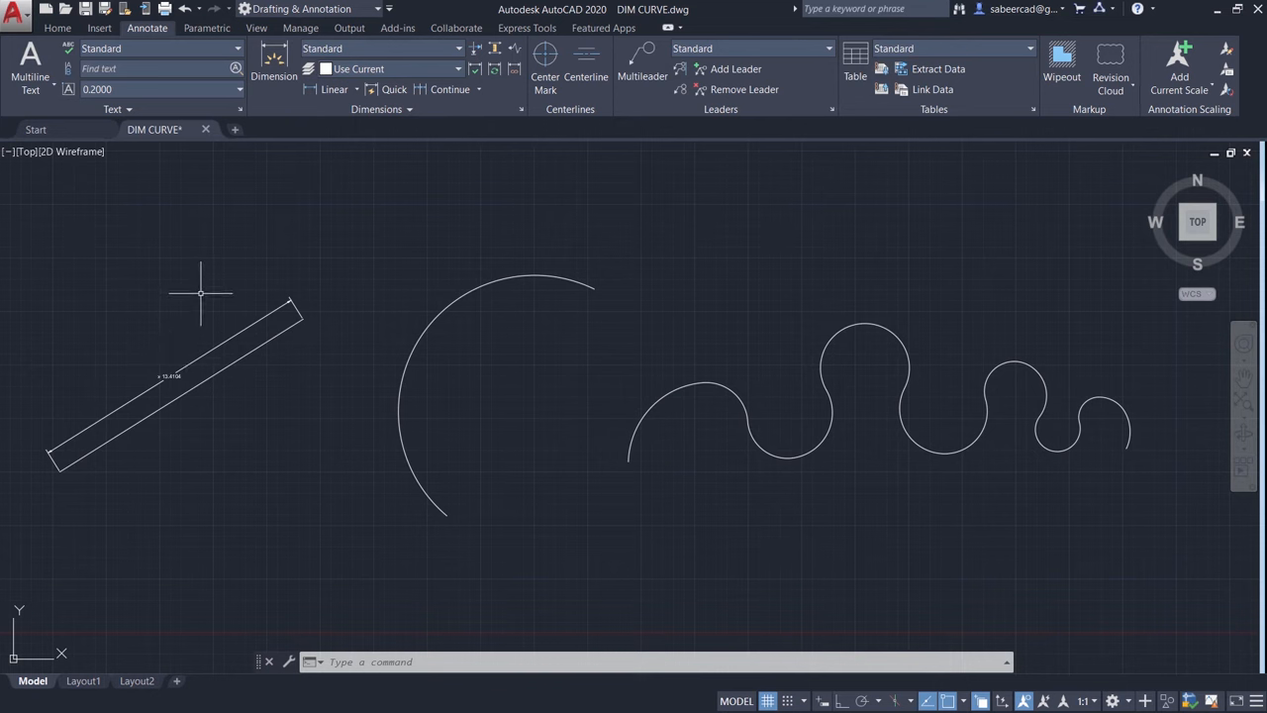
pyautogui.moveTo(487, 190)
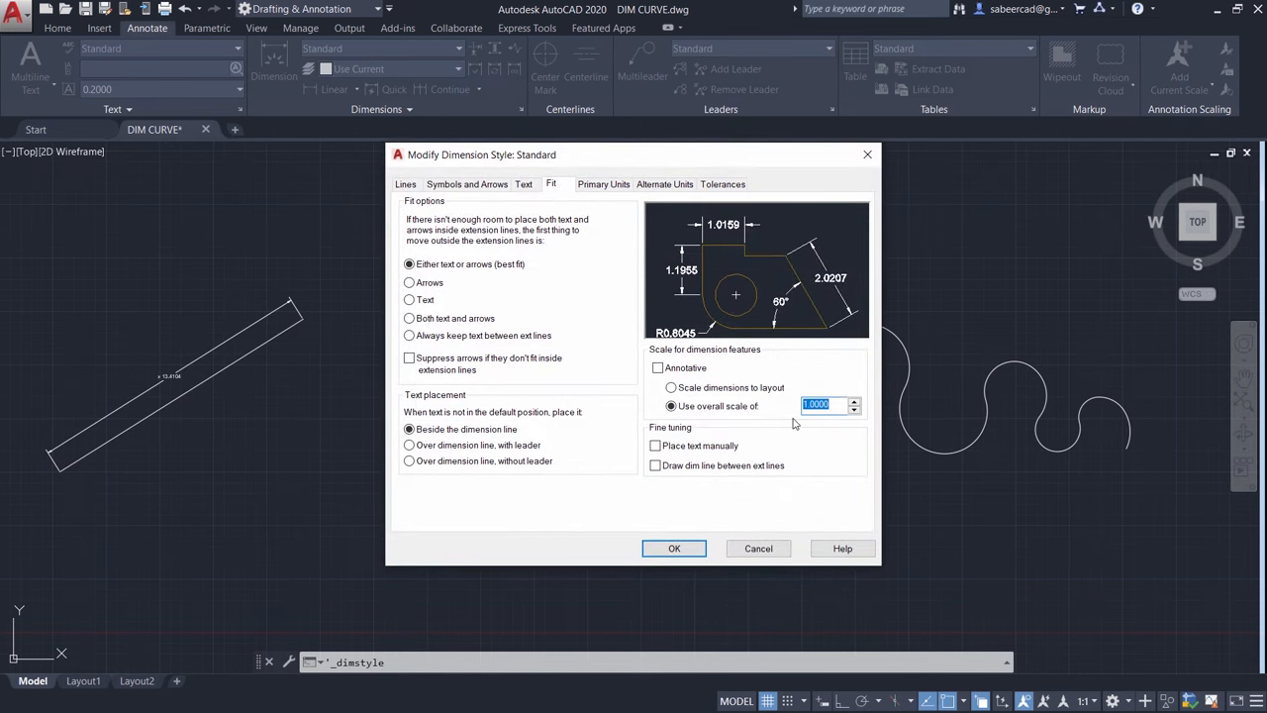
pyautogui.moveTo(689, 485)
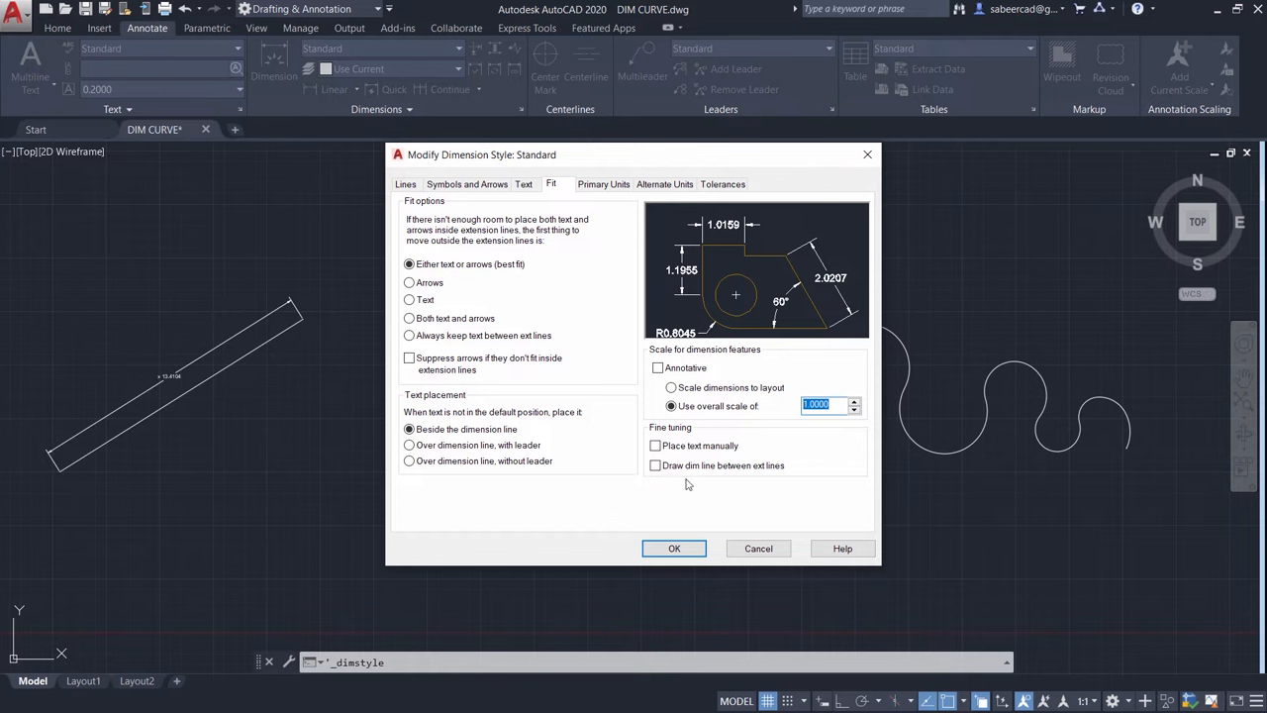
# Set the Standard dimension style's overall scale to 2.5, enlarging the 13.4104 dimension
pyautogui.write('2.5')
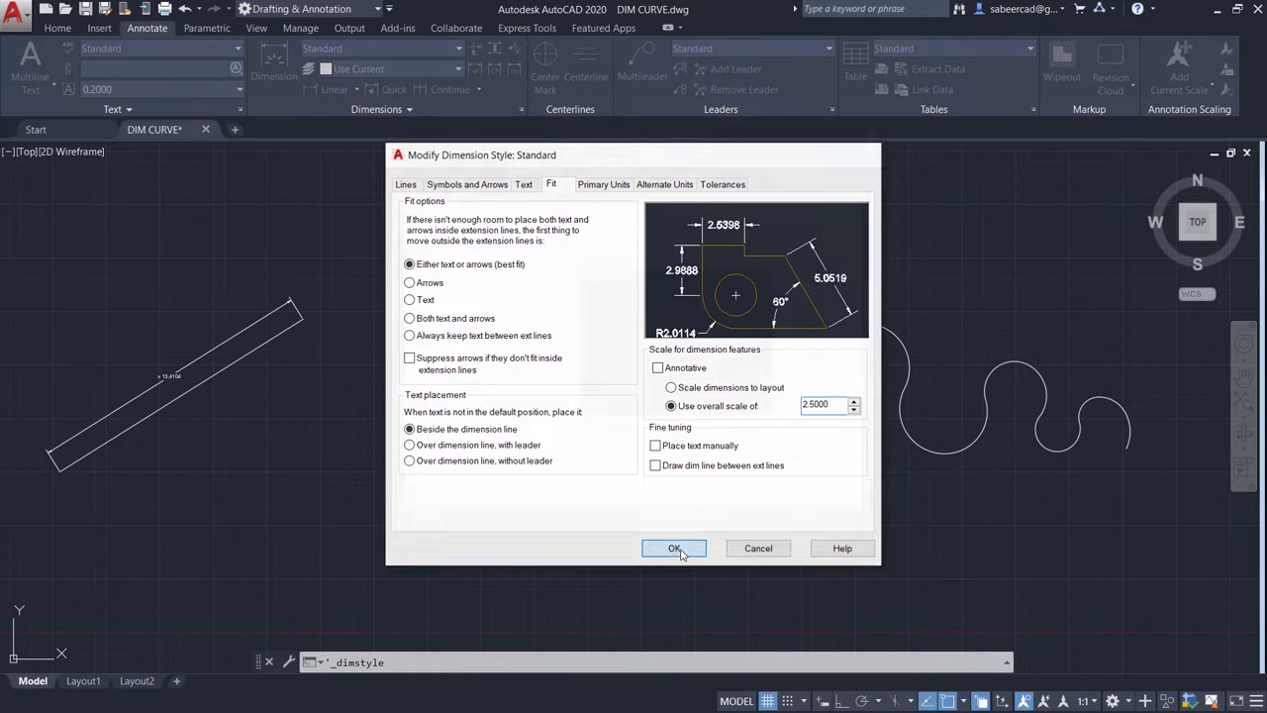
pyautogui.click(673, 546)
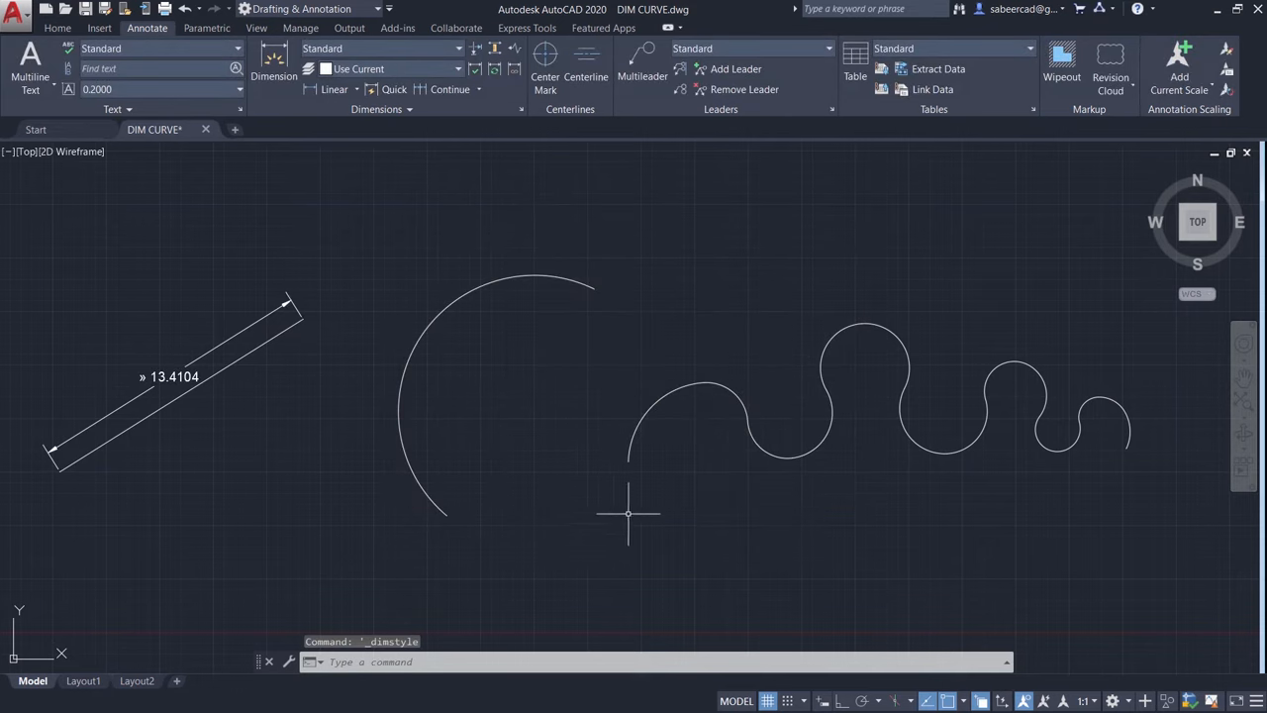
pyautogui.moveTo(336, 344)
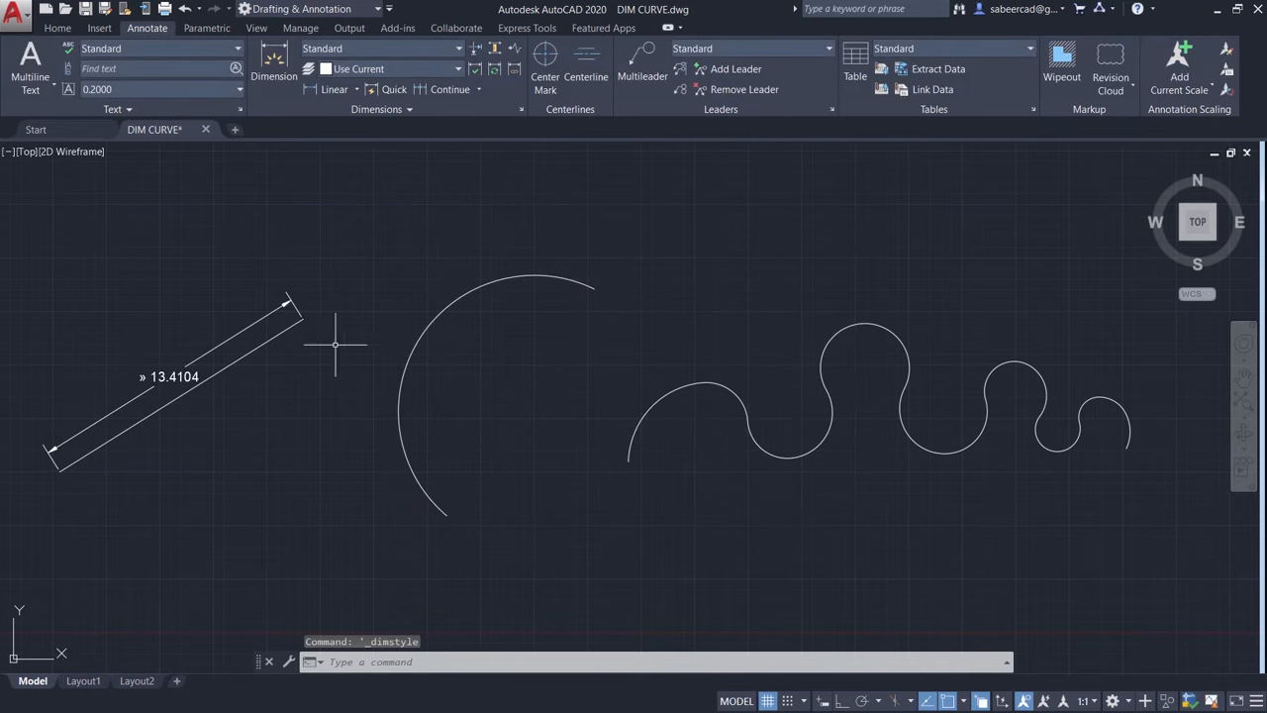
pyautogui.moveTo(471, 419)
pyautogui.write('DIMCURVE')
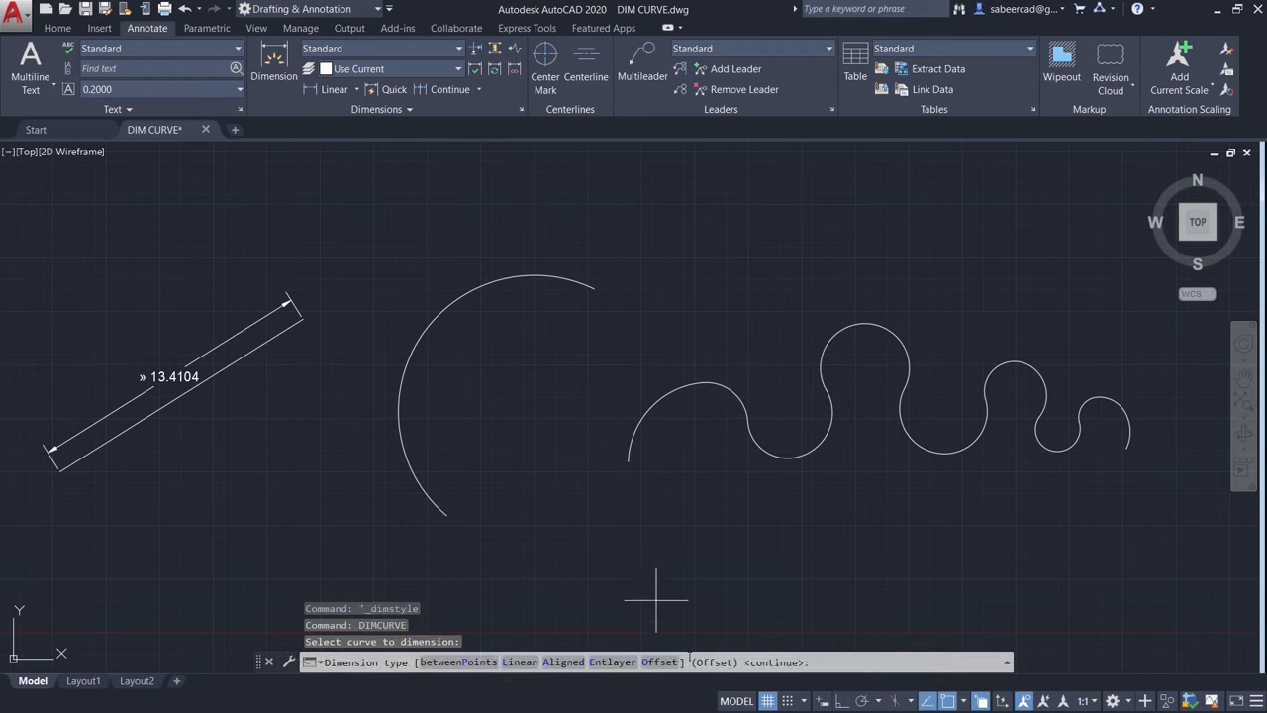
# Place a DIMCURVE dimension reading 18.4321 just outside the large arc
pyautogui.click(415, 337)
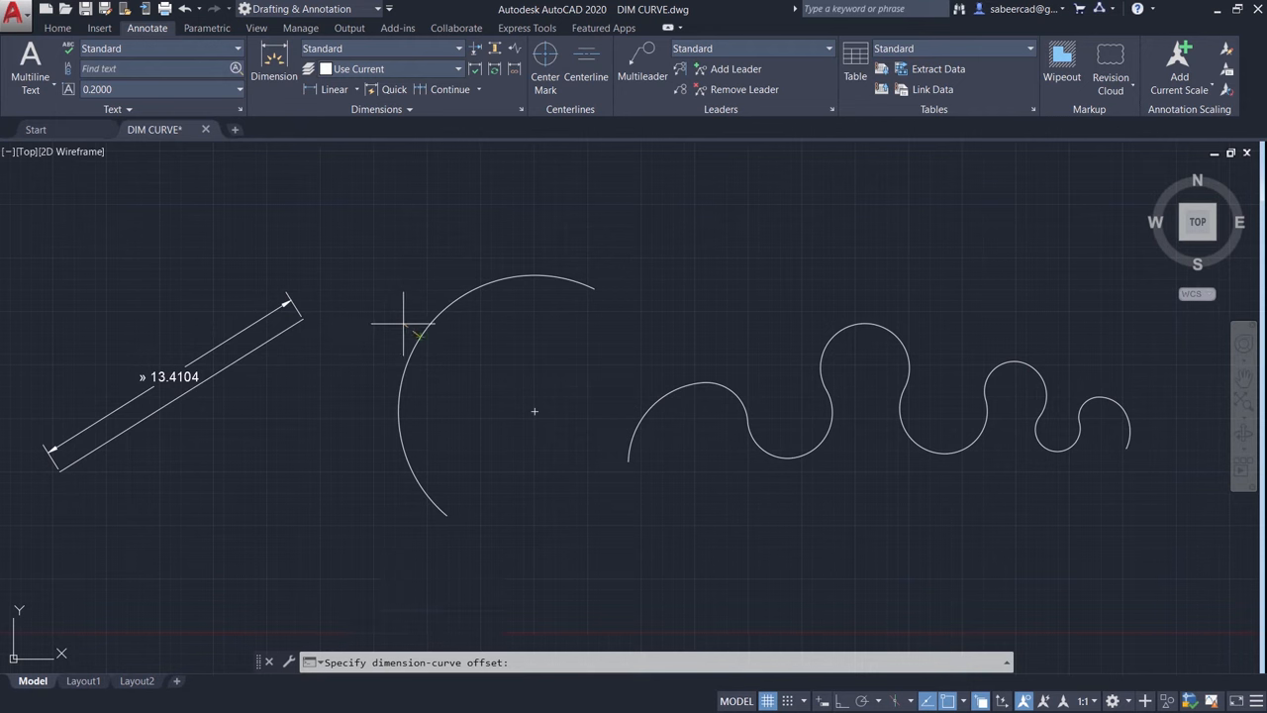
pyautogui.click(531, 295)
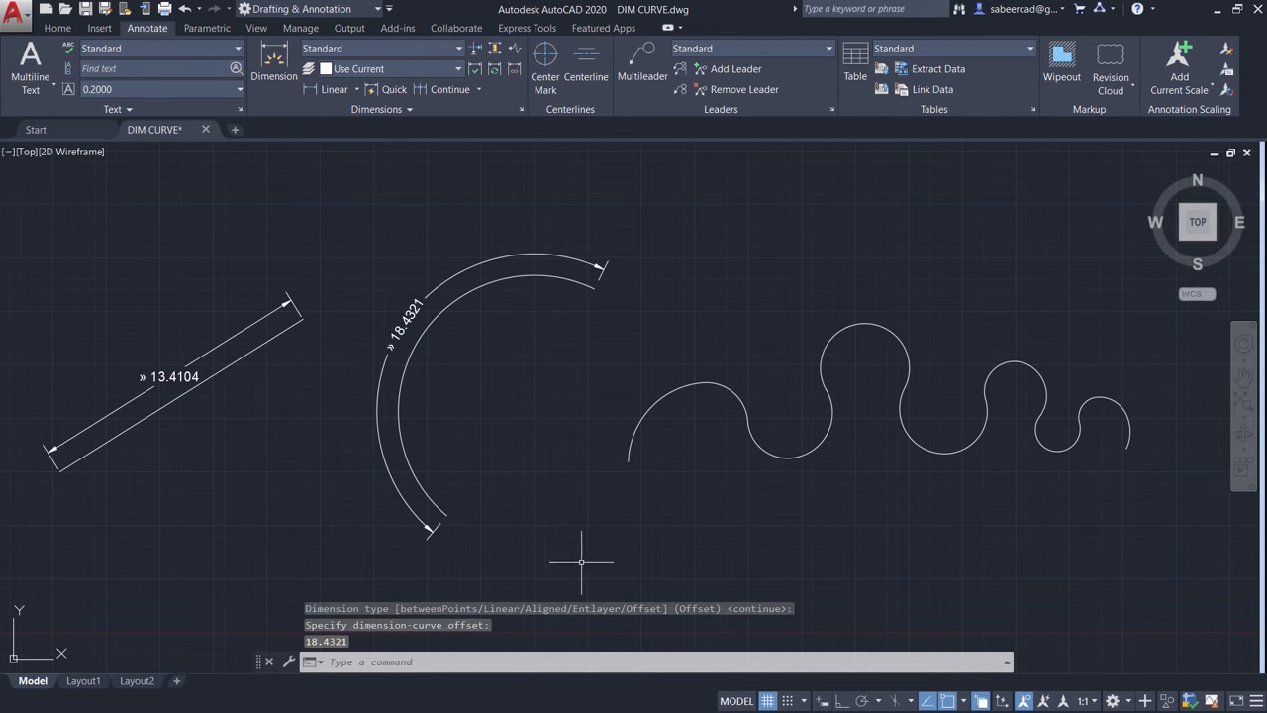
pyautogui.moveTo(1008, 412)
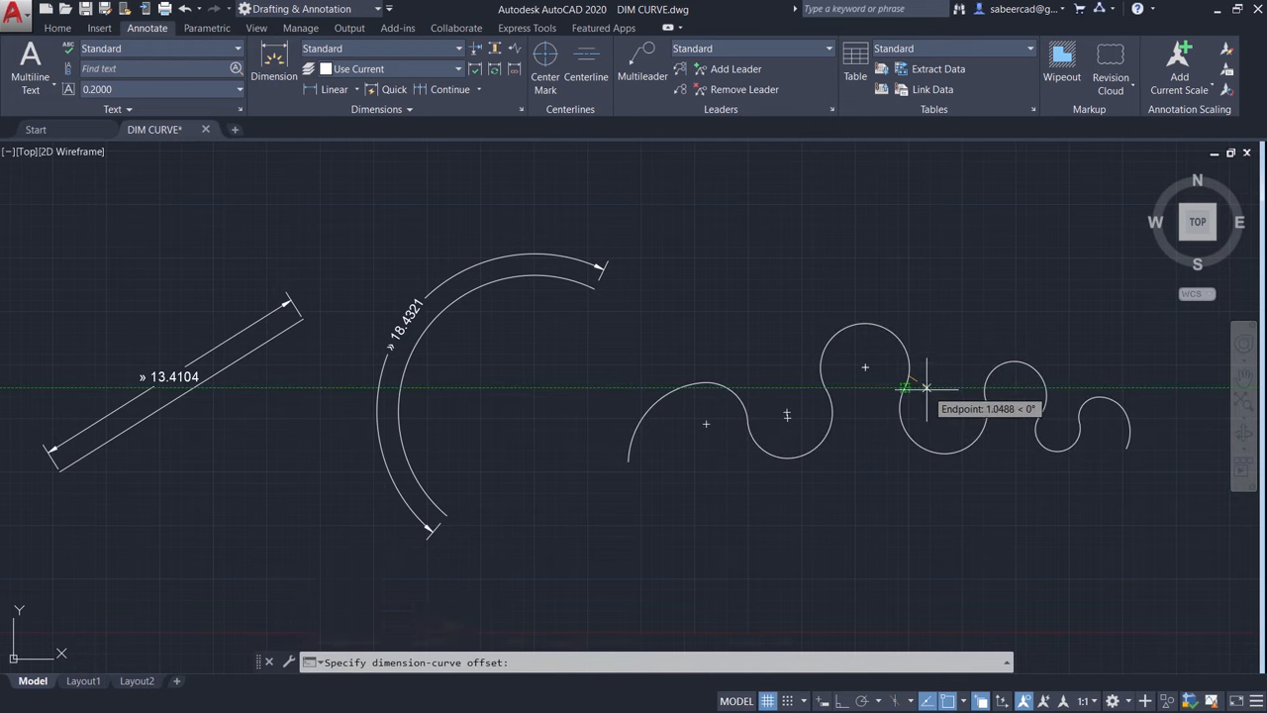
# Place a DIMCURVE dimension reading 47.8816 along the wavy fitted curve
pyautogui.click(926, 386)
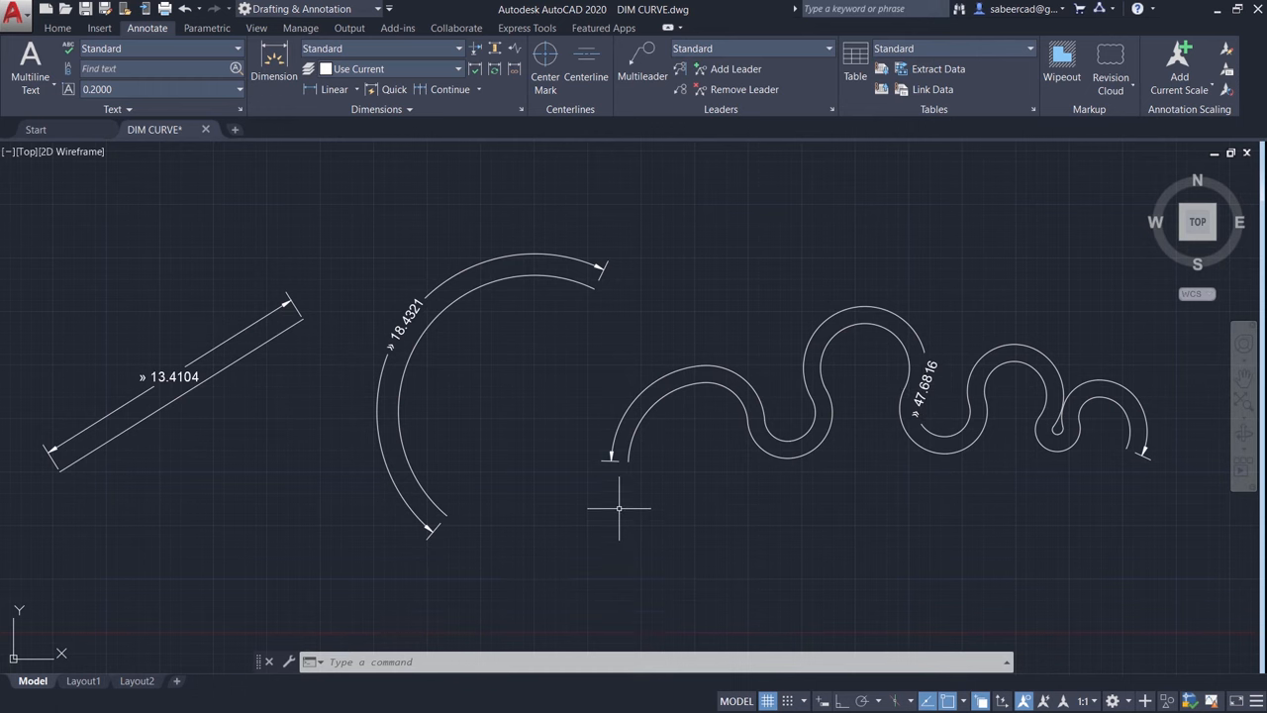
pyautogui.moveTo(1073, 421)
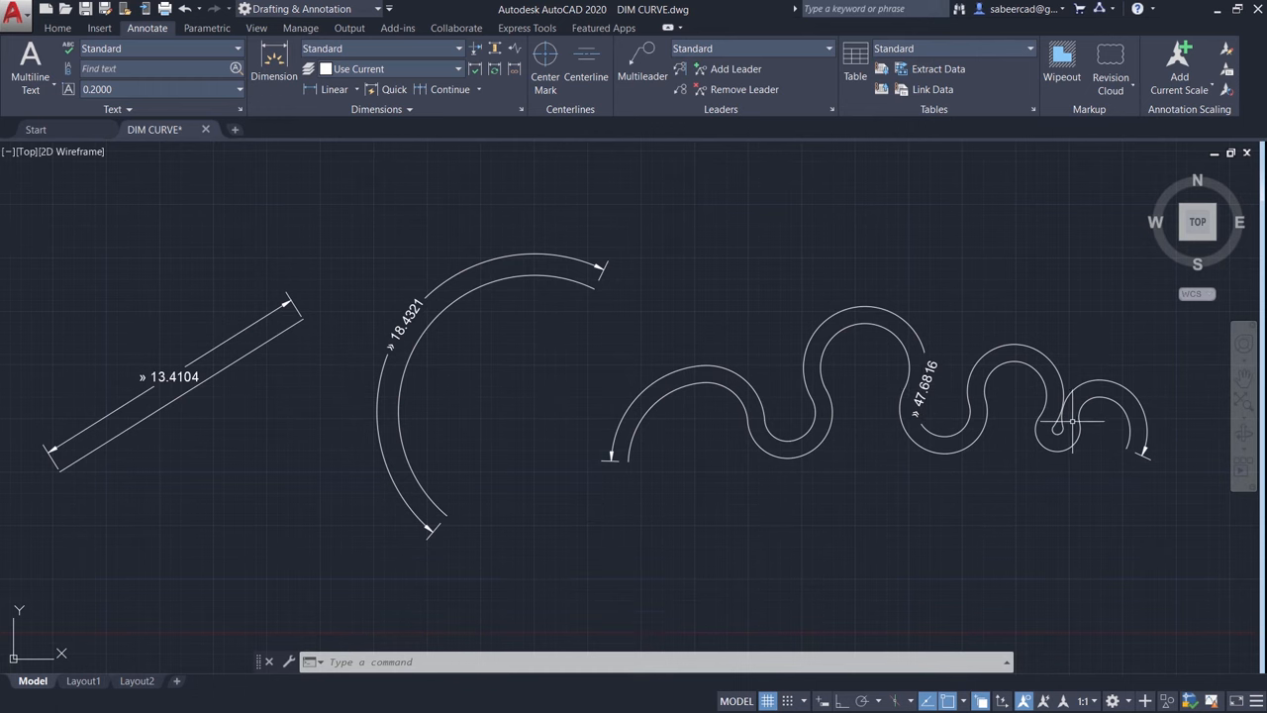
pyautogui.click(57, 28)
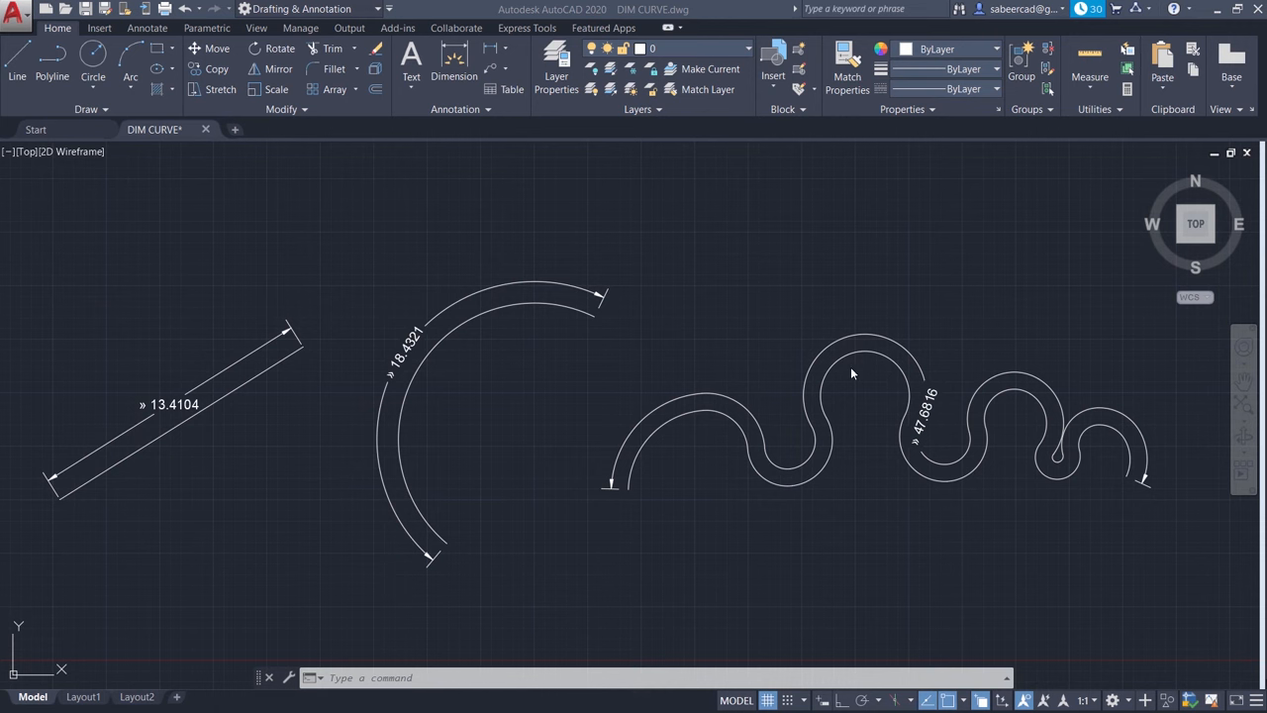
pyautogui.moveTo(842, 374)
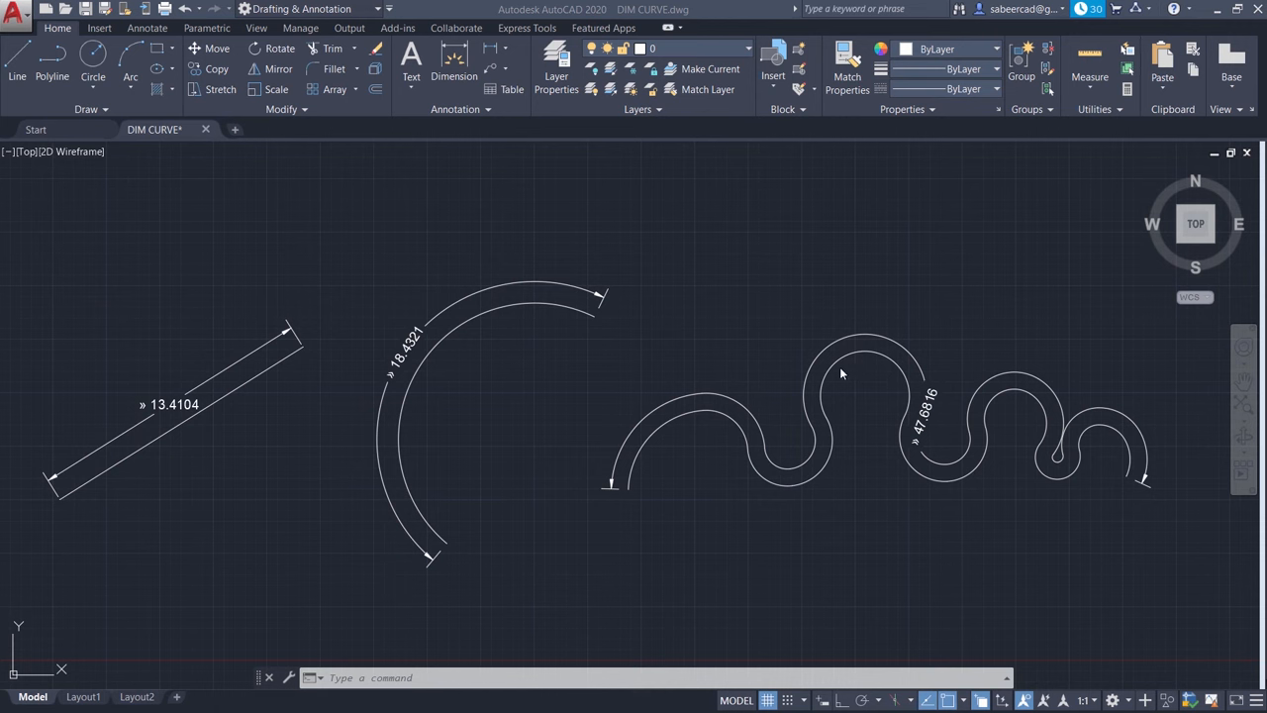
pyautogui.moveTo(820, 558)
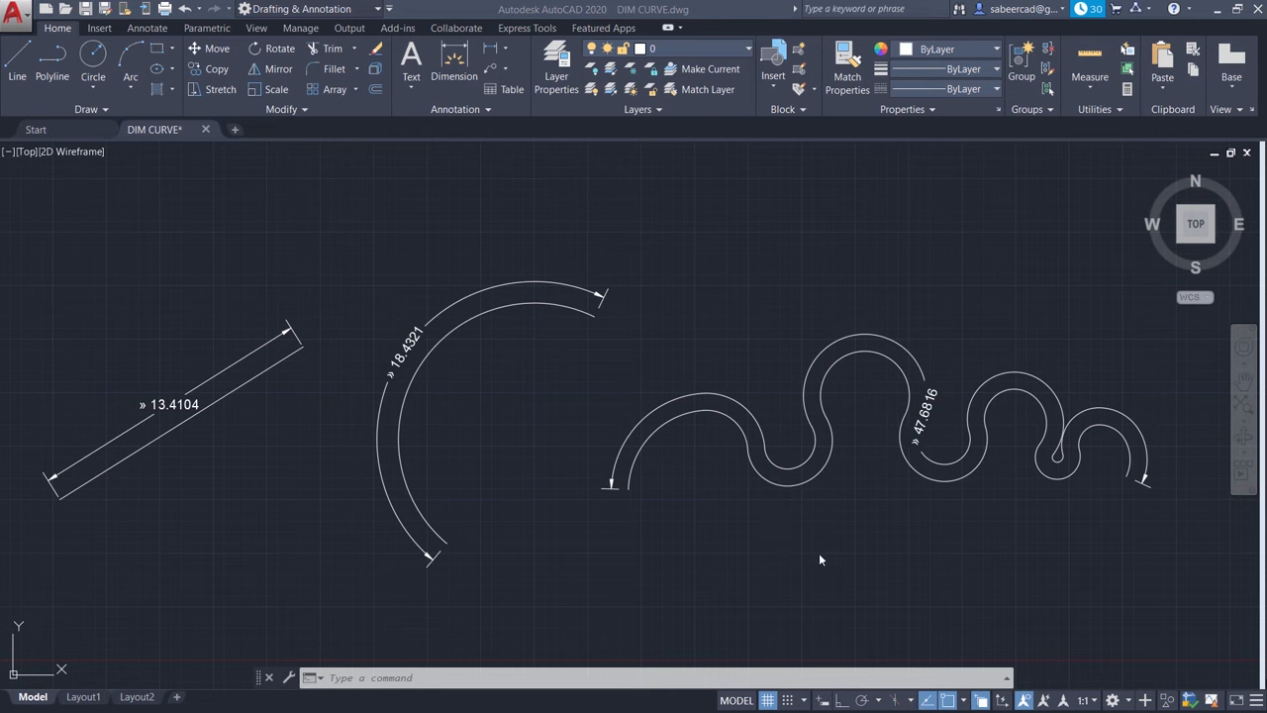
pyautogui.moveTo(823, 700)
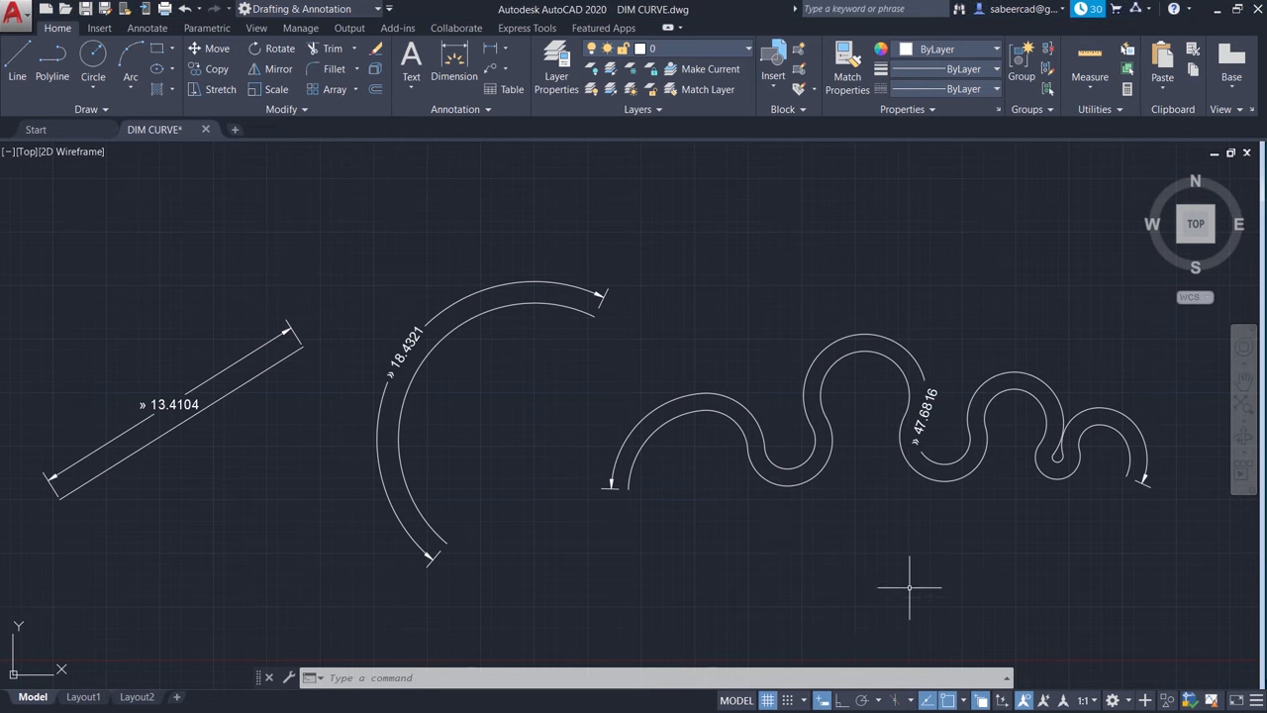
pyautogui.moveTo(801, 570)
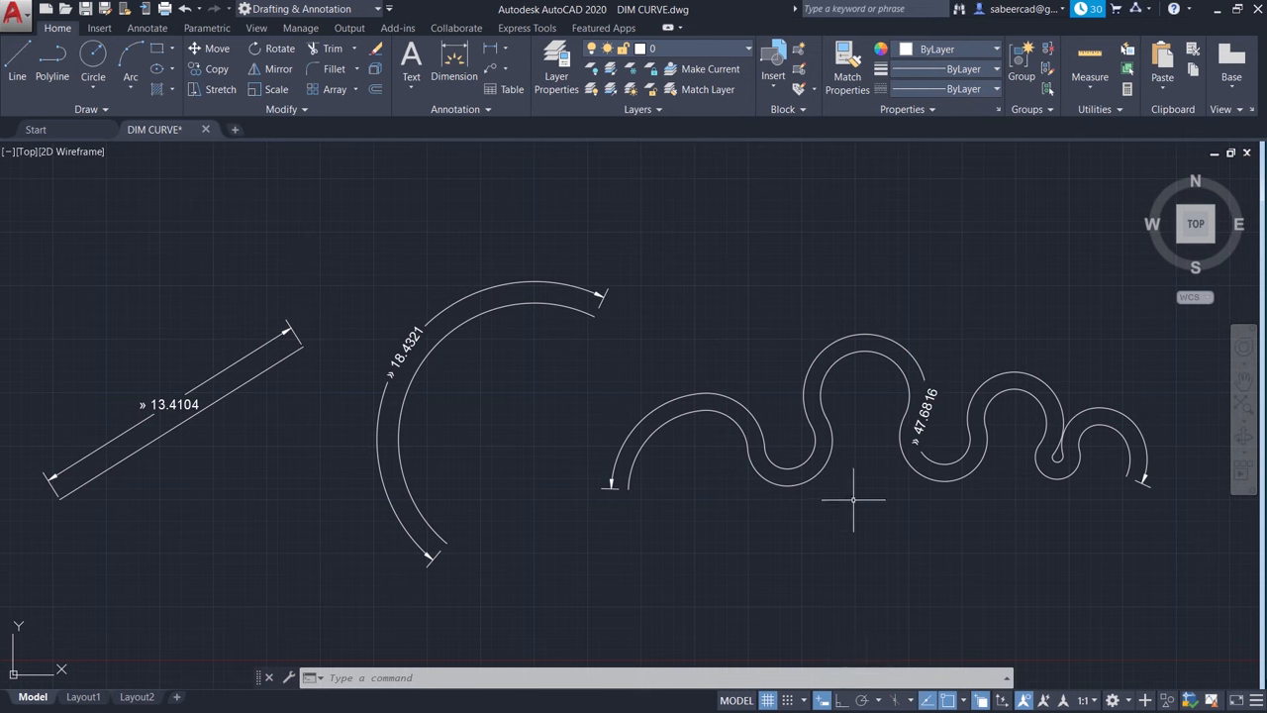
pyautogui.moveTo(713, 304)
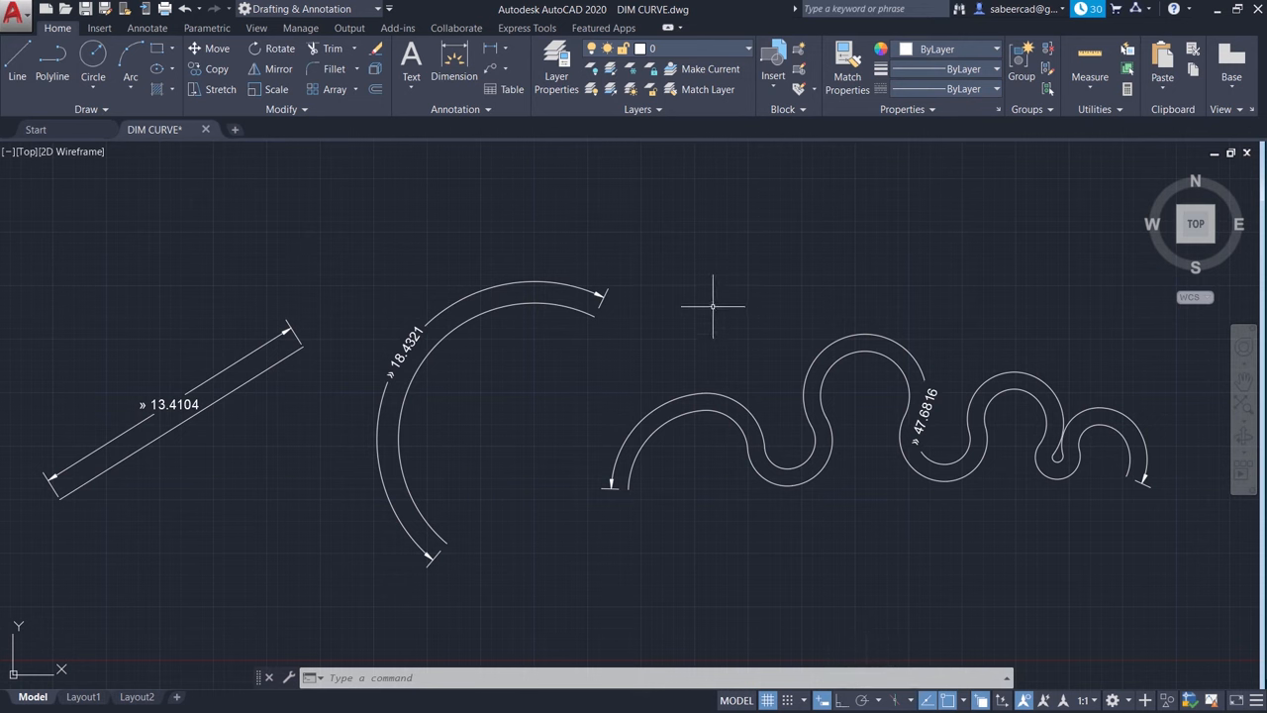
# Rerun DIMCURVE from Recent Input and give the arc a horizontal linear 18.4321 dimension
pyautogui.rightClick(713, 307)
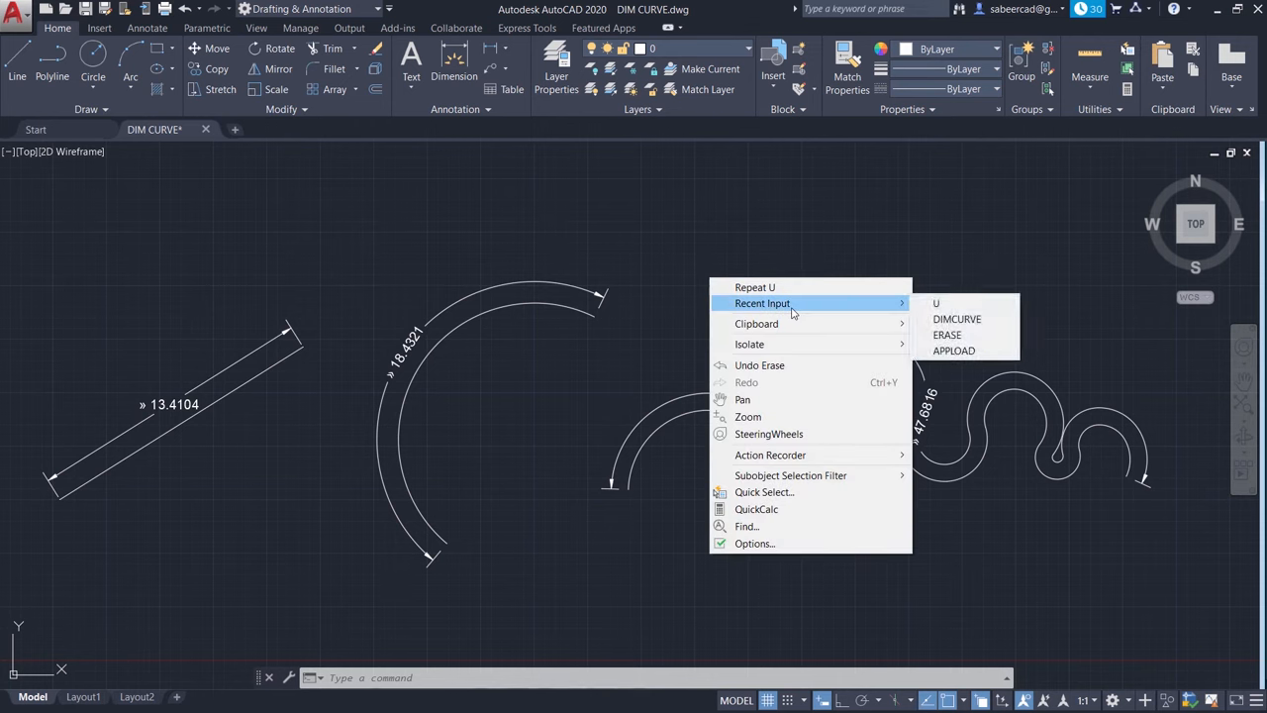
pyautogui.click(956, 319)
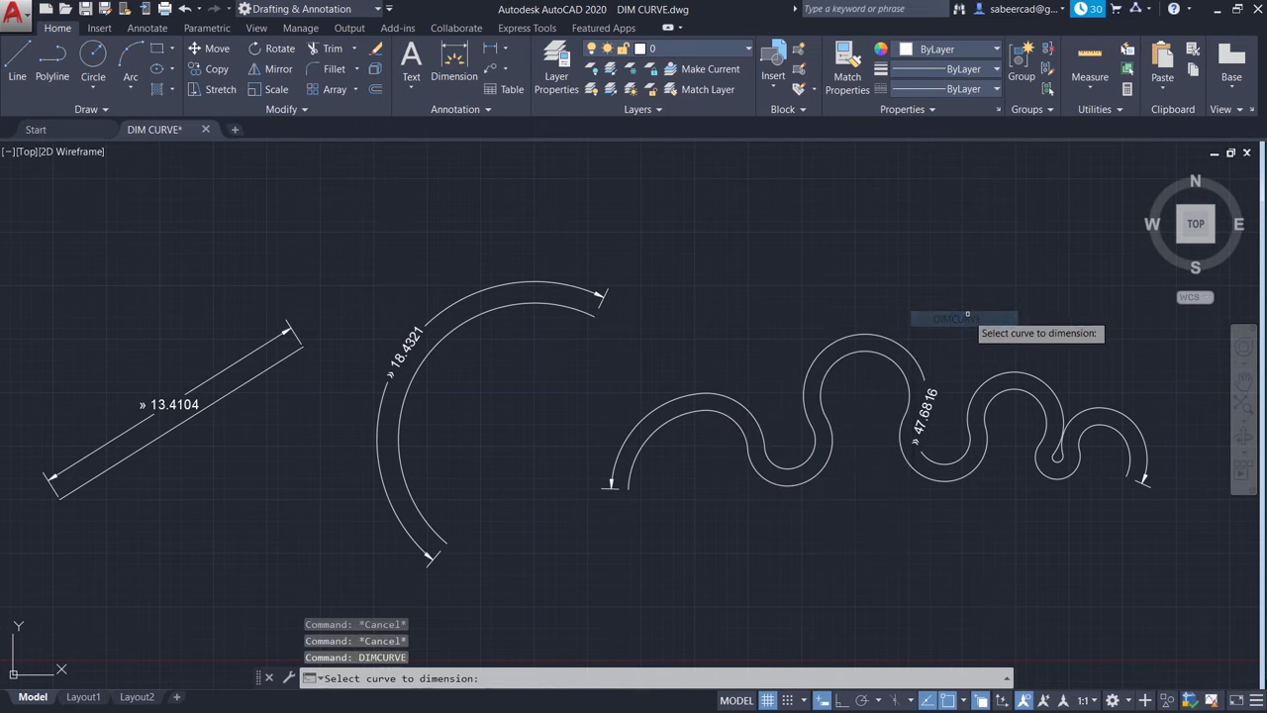
pyautogui.moveTo(679, 538)
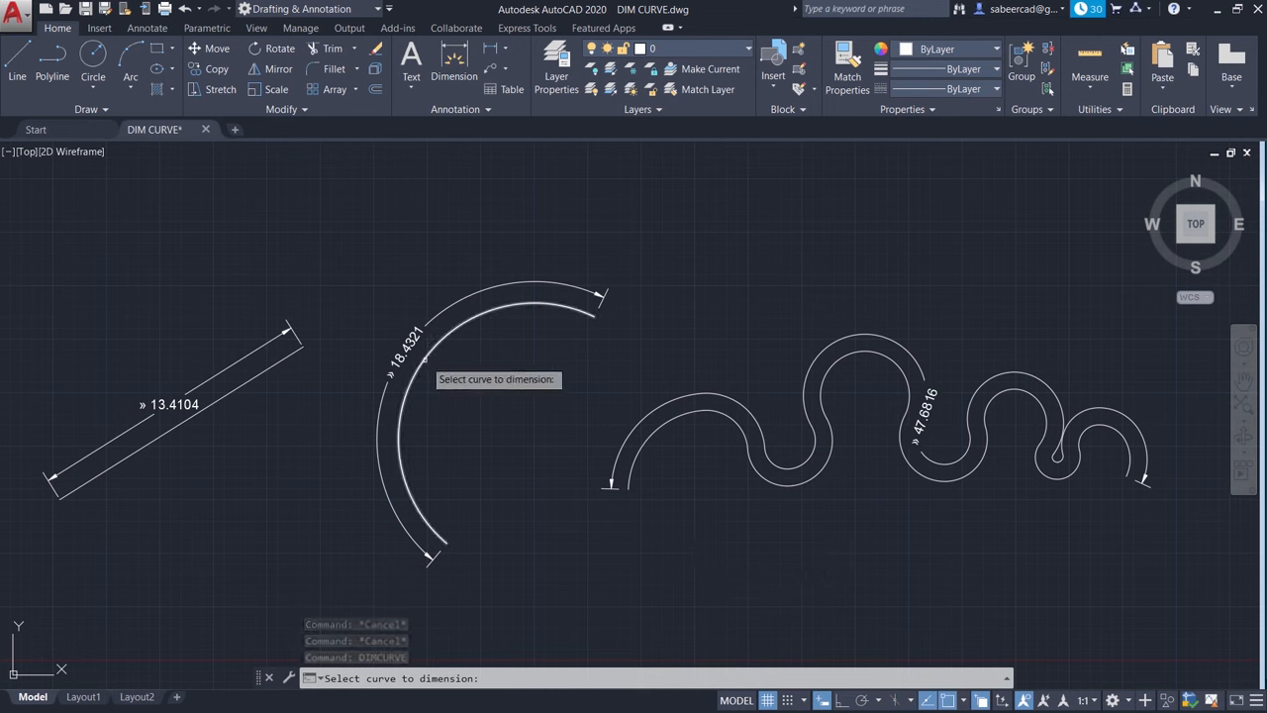
pyautogui.click(424, 358)
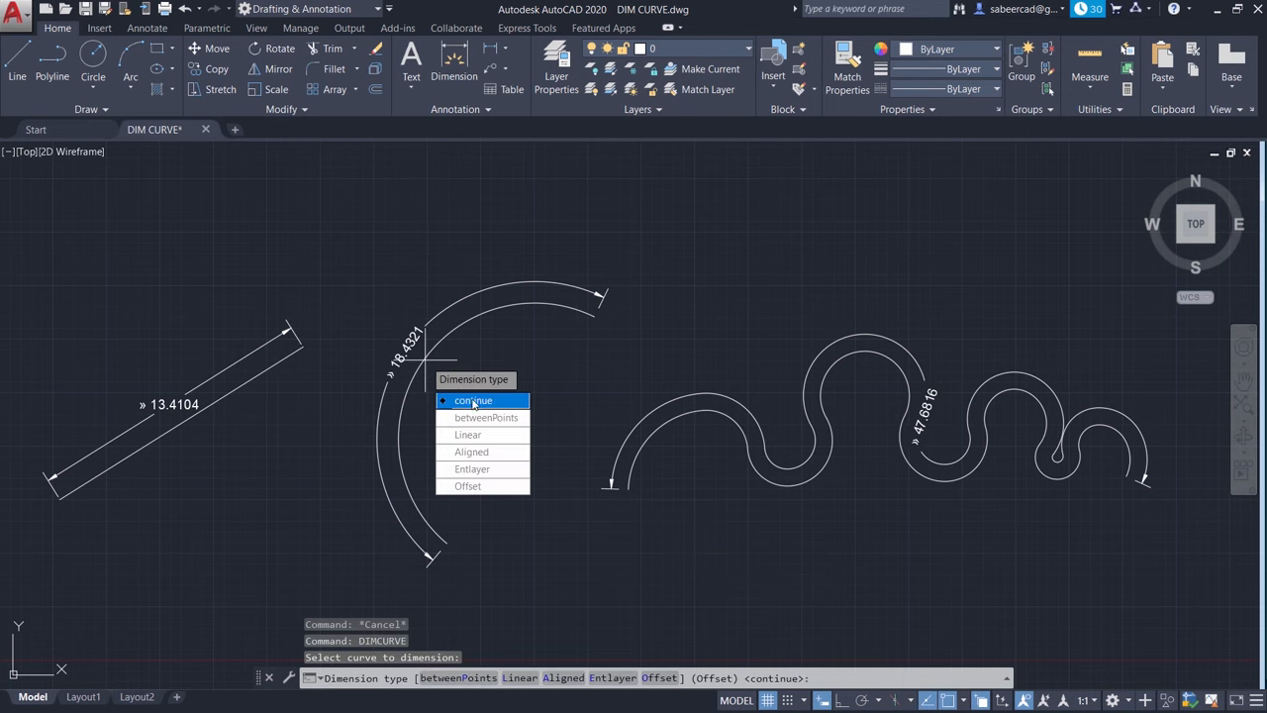
pyautogui.moveTo(467, 487)
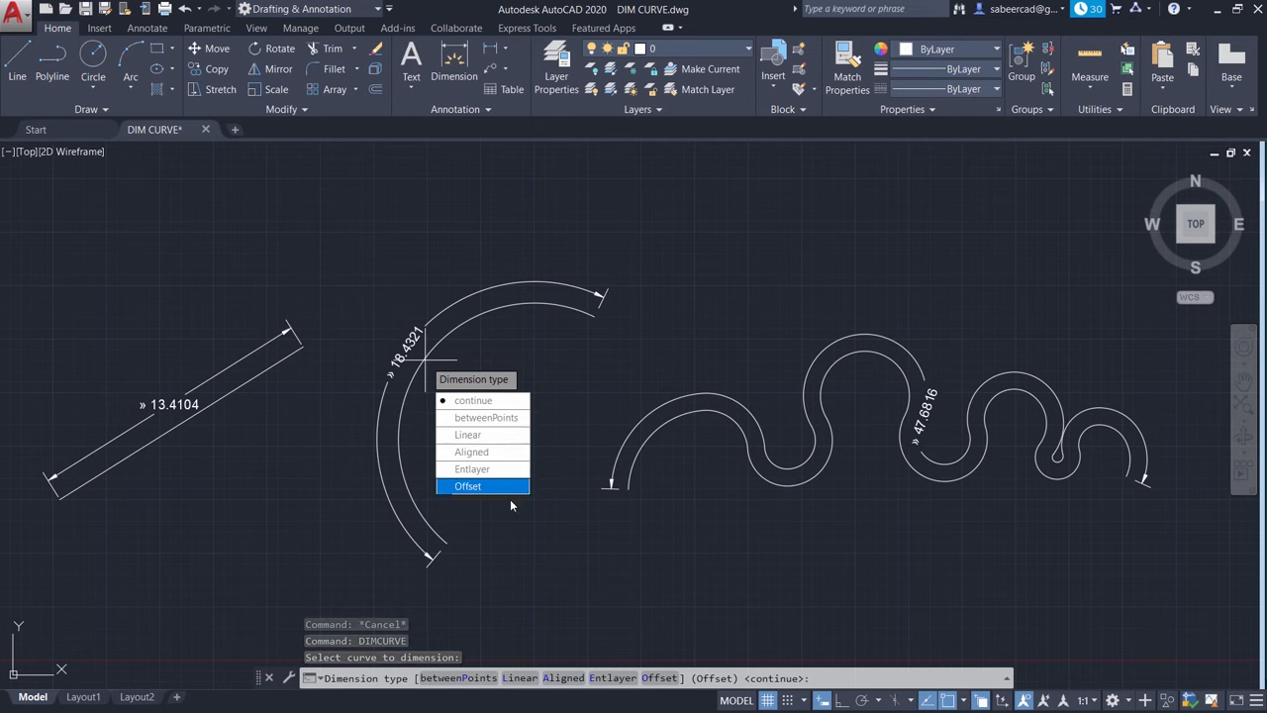
pyautogui.moveTo(558, 594)
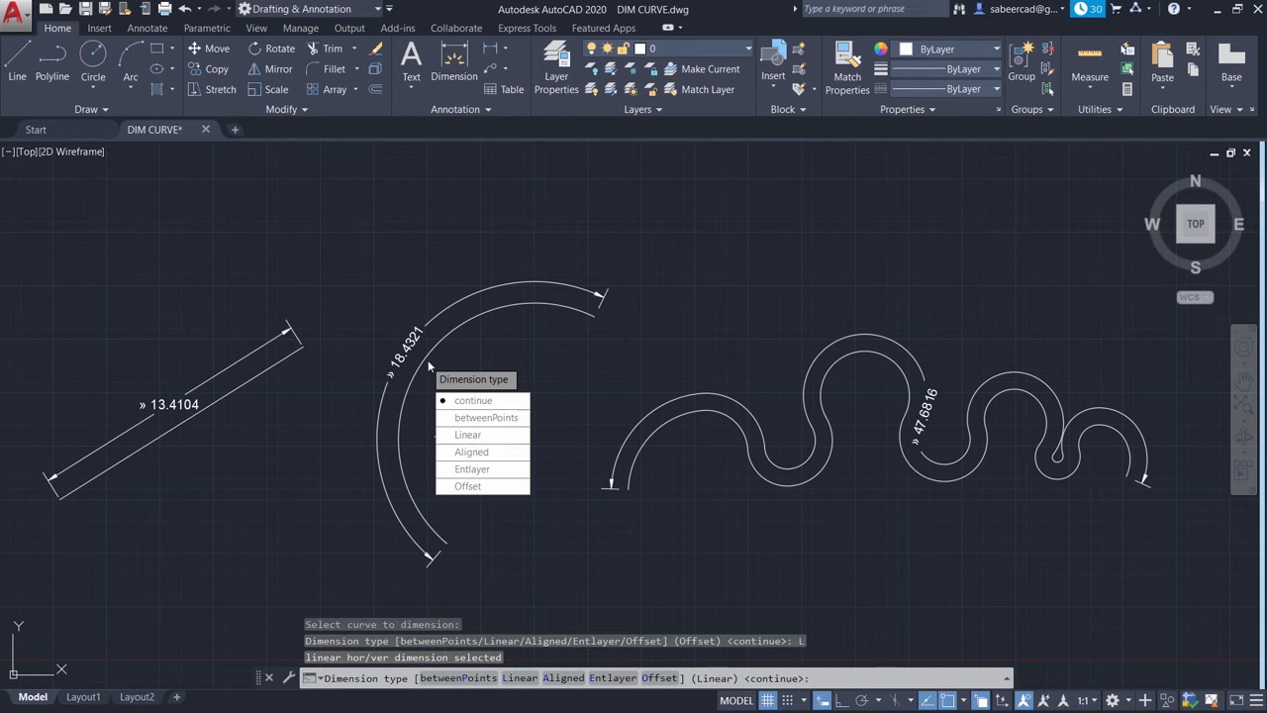
pyautogui.click(467, 435)
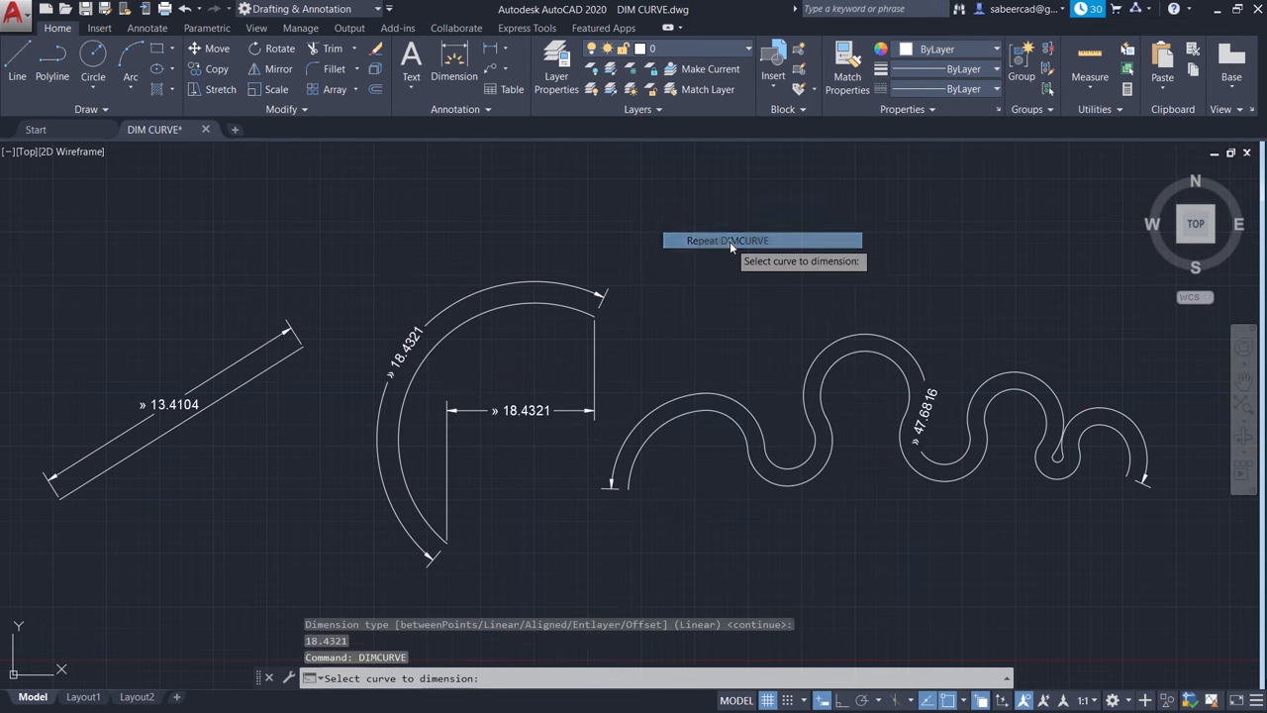
pyautogui.moveTo(485, 317)
pyautogui.write('A')
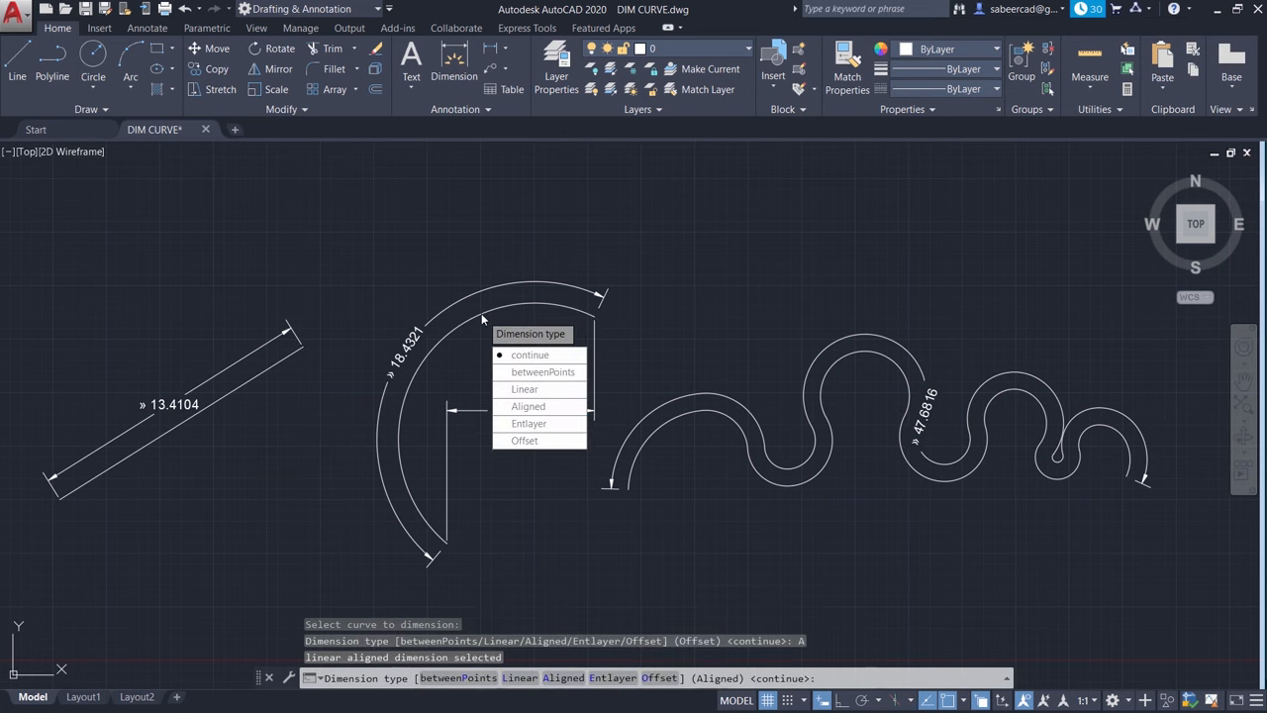
# Place an Aligned DIMCURVE dimension reading 18.4321 beside the arc
pyautogui.click(526, 406)
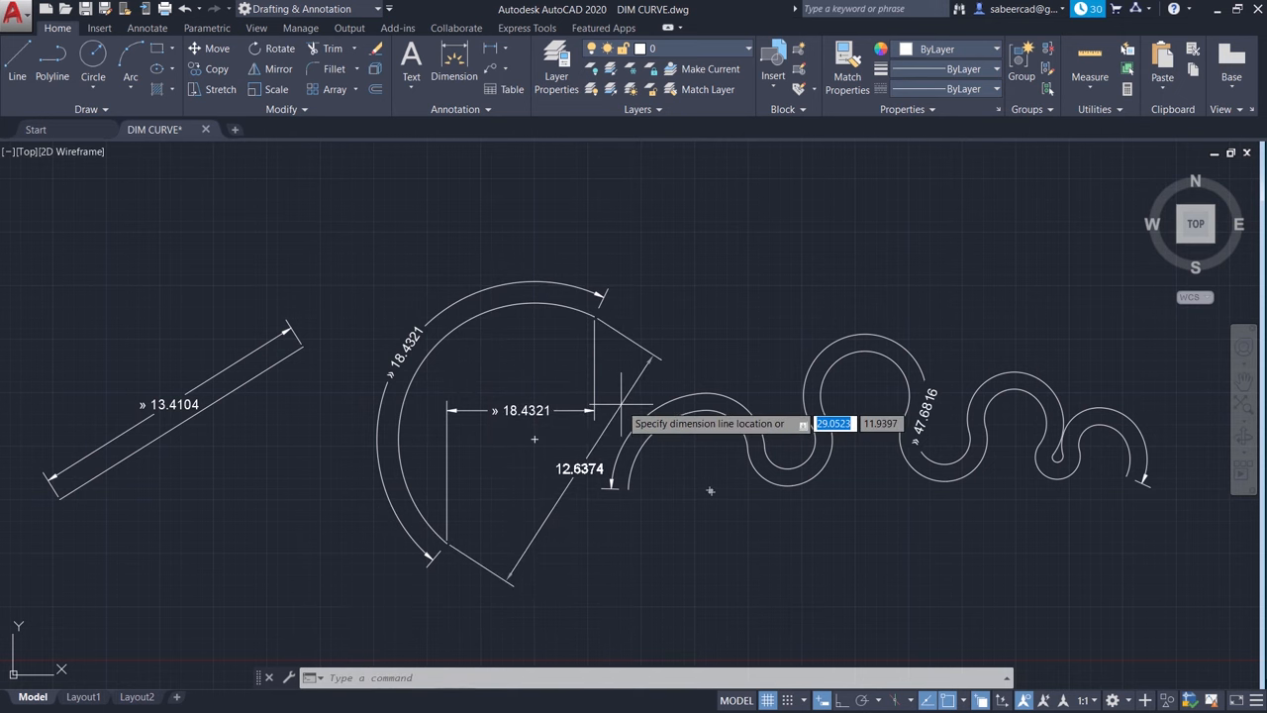
pyautogui.click(689, 313)
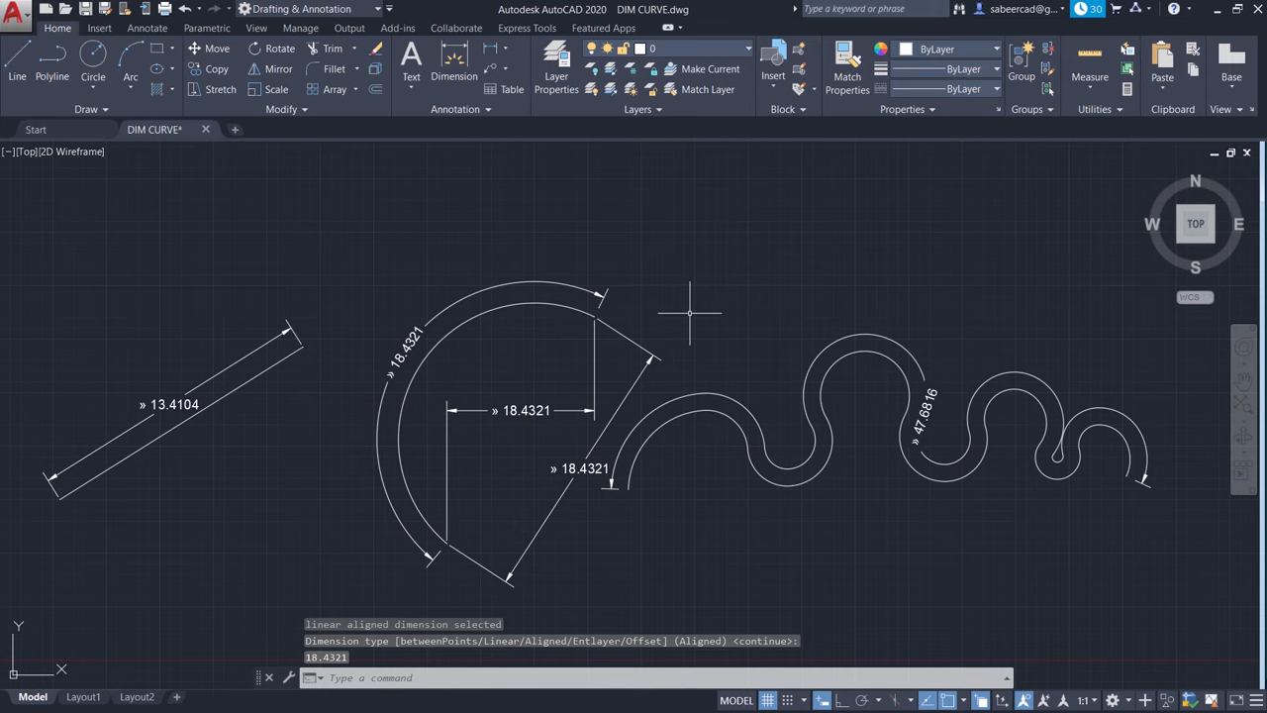